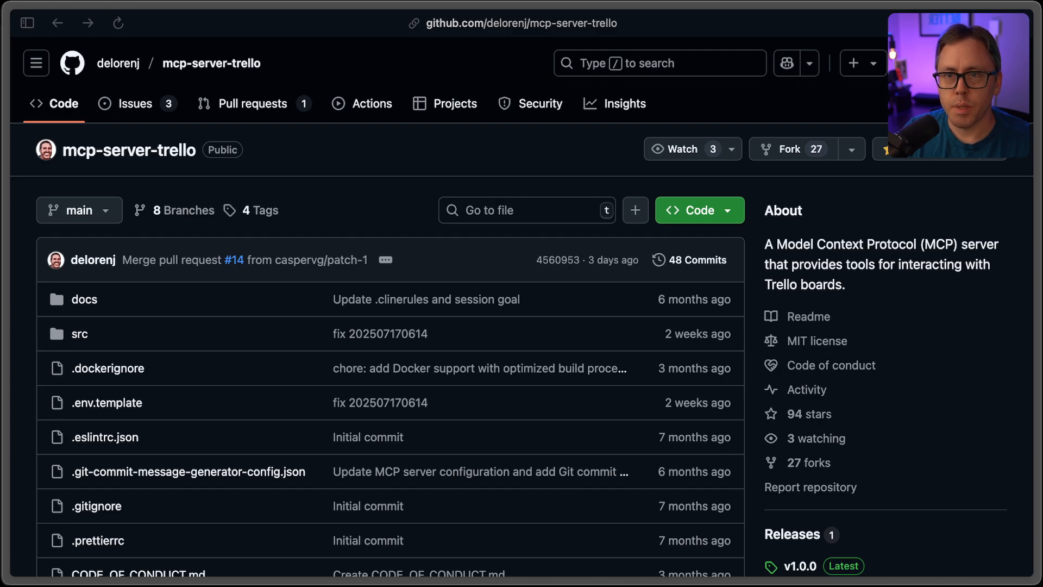
mouse_move(547, 188)
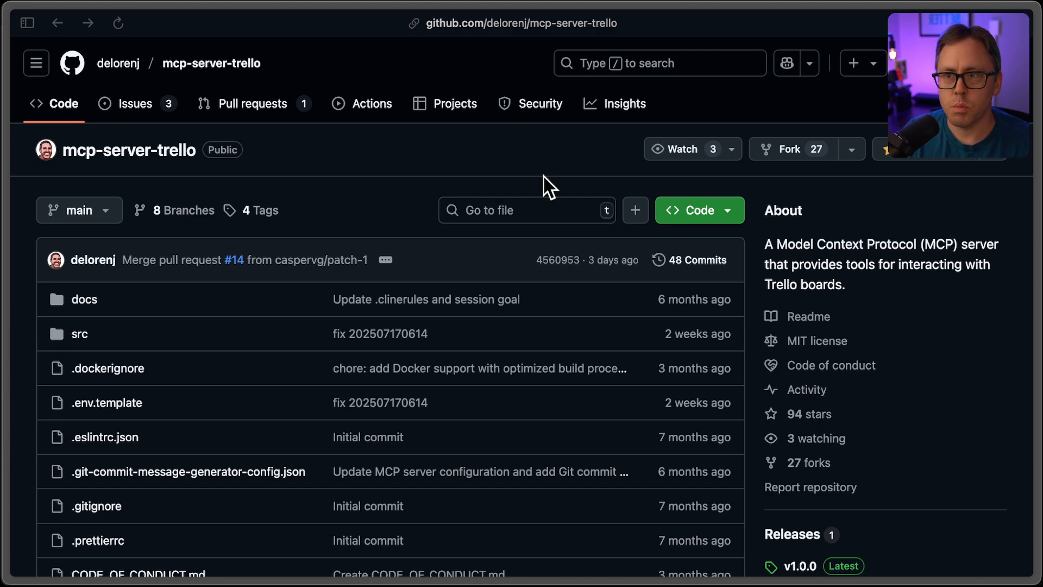
mouse_move(818, 286)
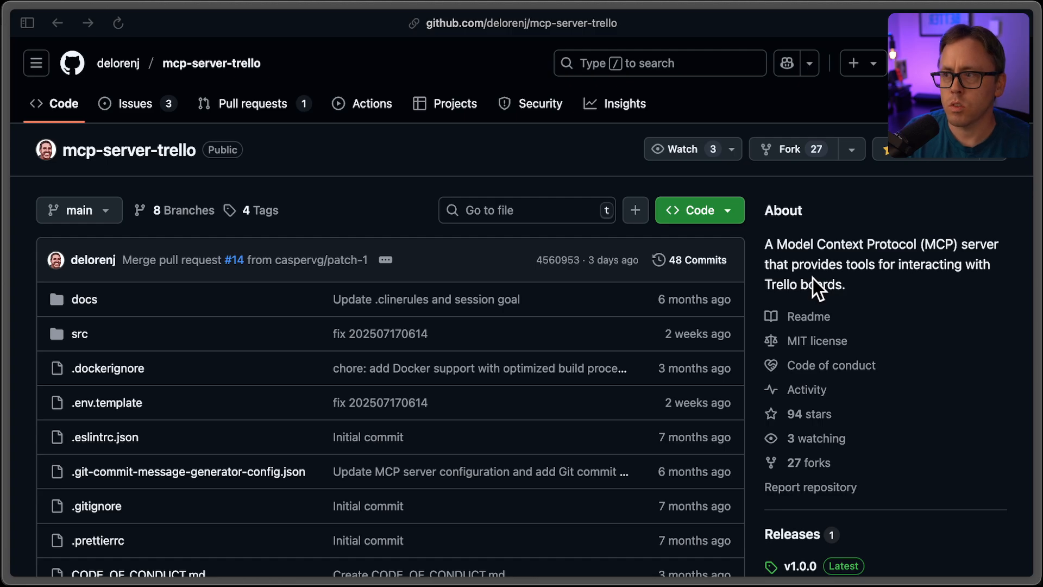
mouse_move(367, 203)
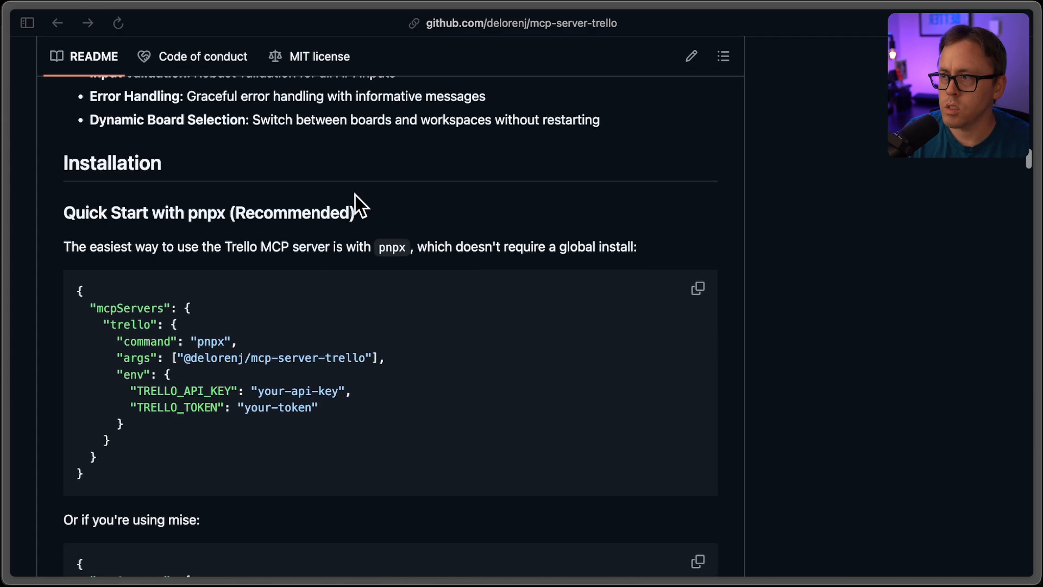
- Scroll the README to 'Installing via npm' and copy the global npm install command
scroll("down", 3)
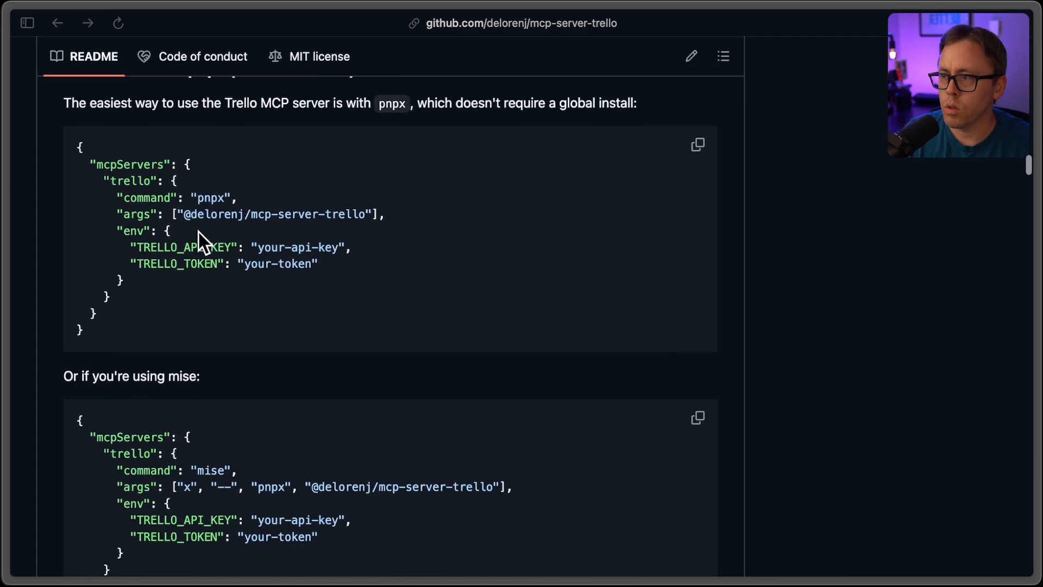
scroll("down", 3)
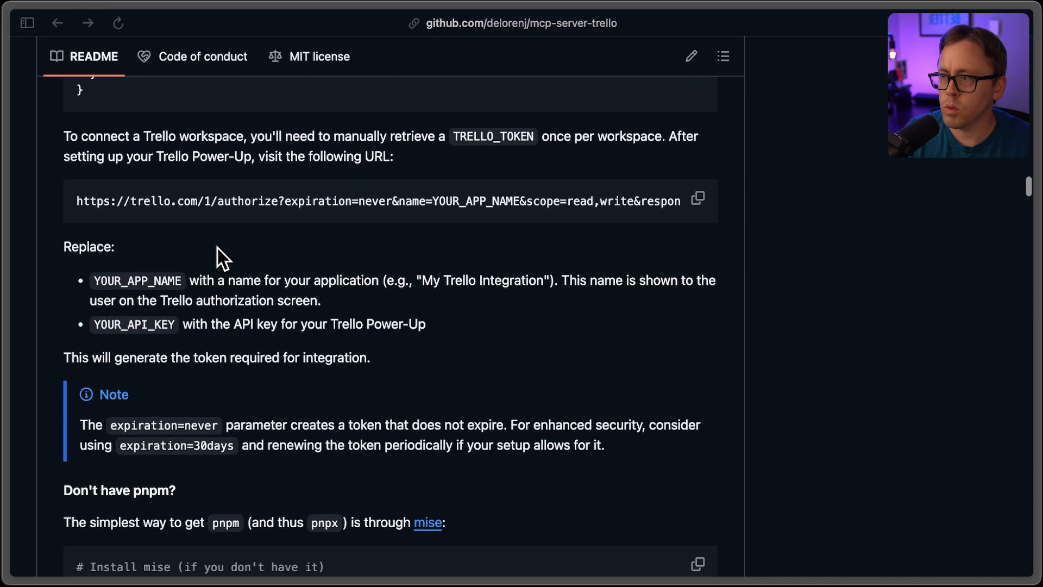
scroll("down", 3)
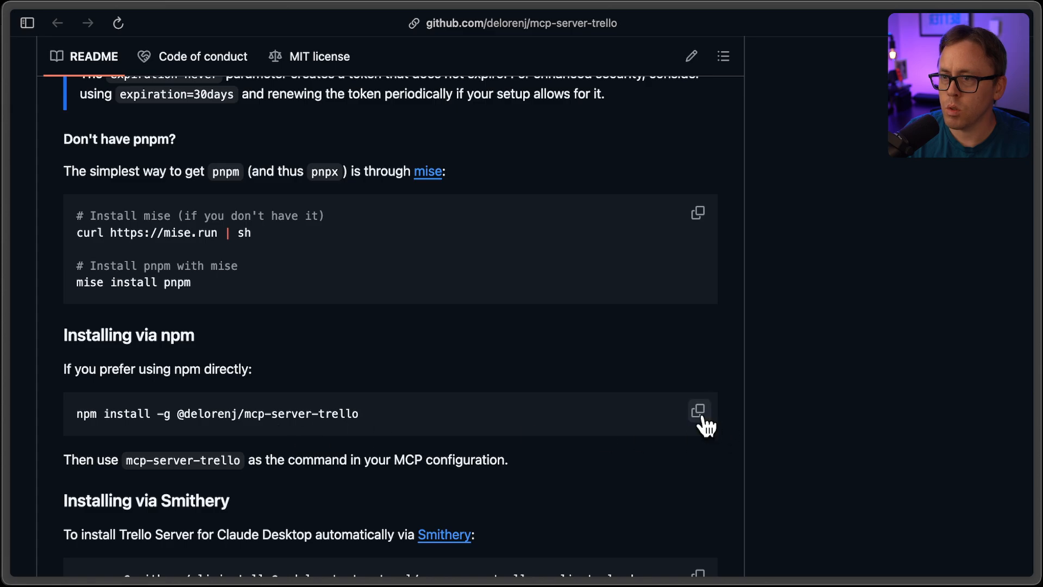
left_click(697, 411)
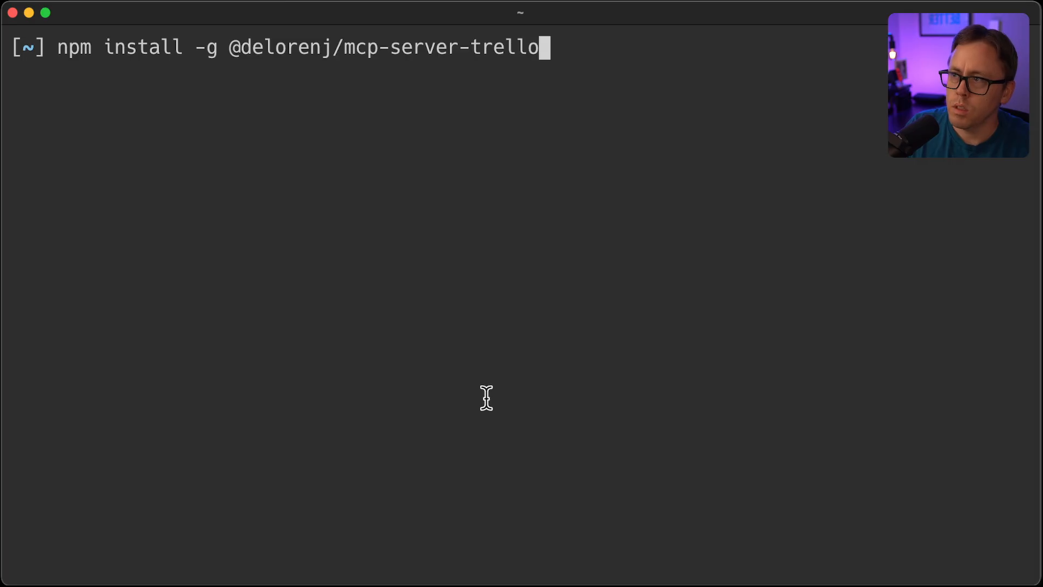
key("Return")
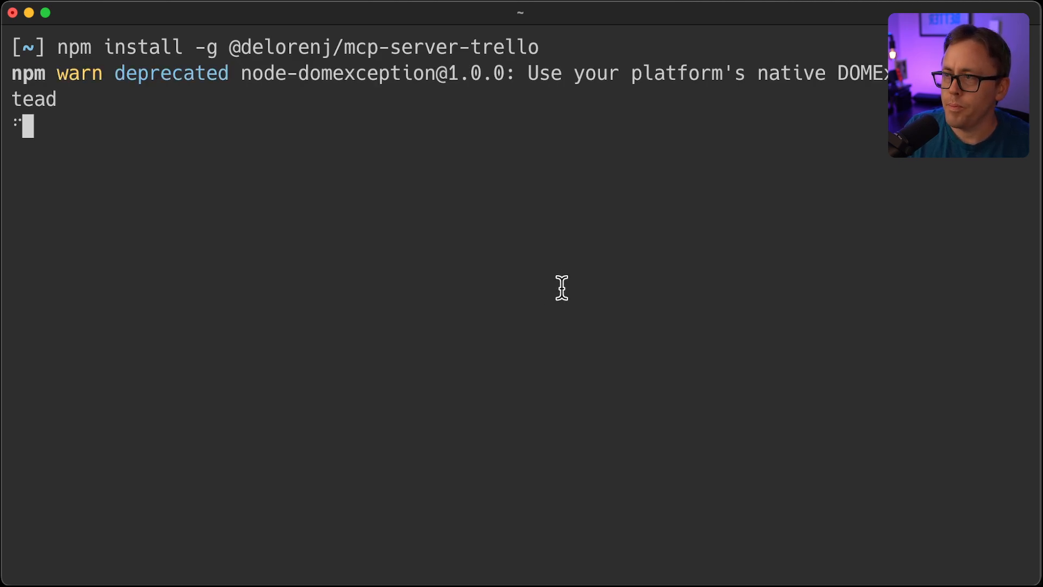
type("c")
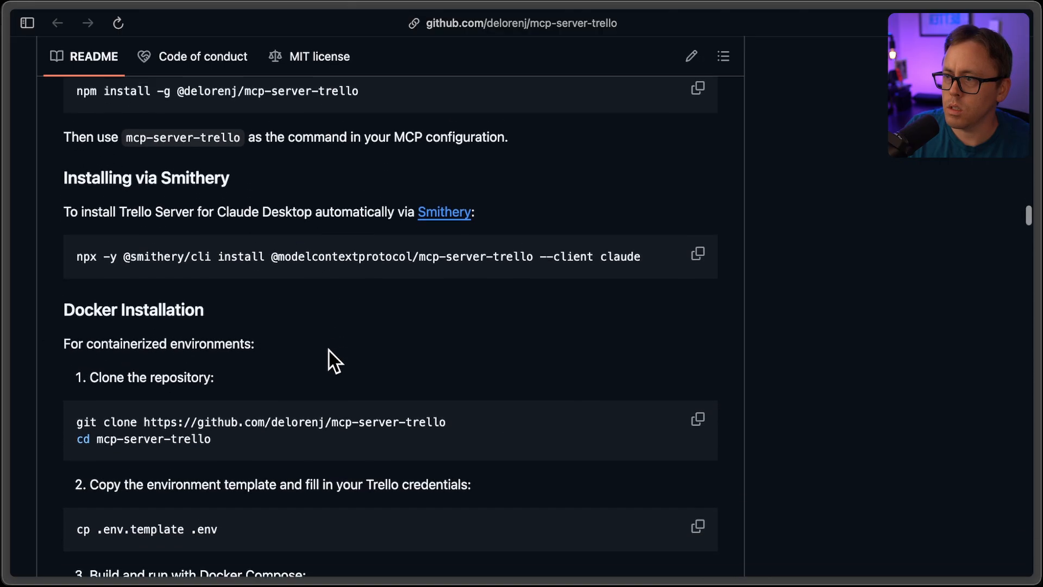
scroll("down", 3)
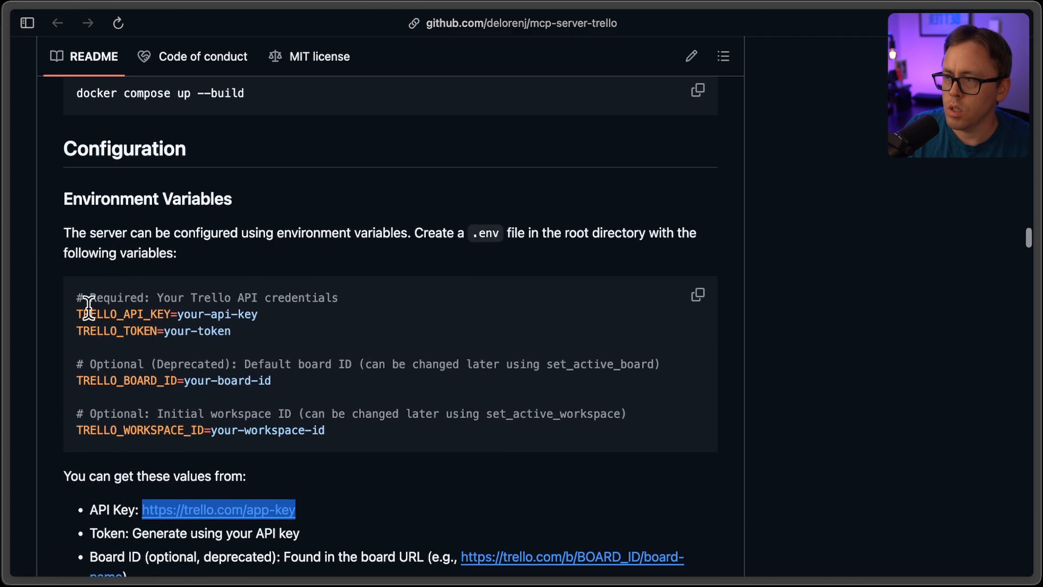
left_click_drag(76, 315, 229, 330)
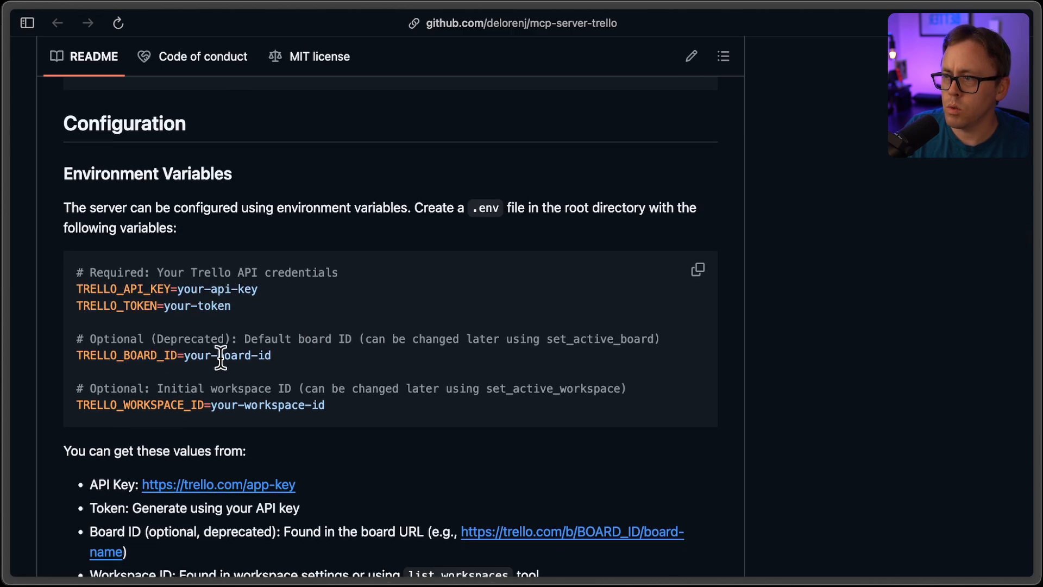
mouse_move(261, 383)
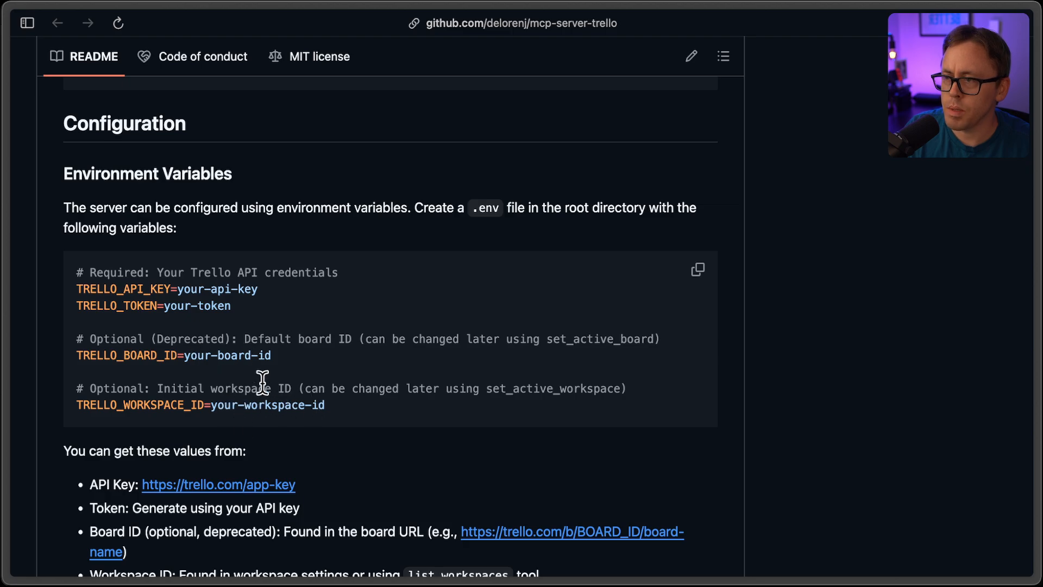
mouse_move(288, 431)
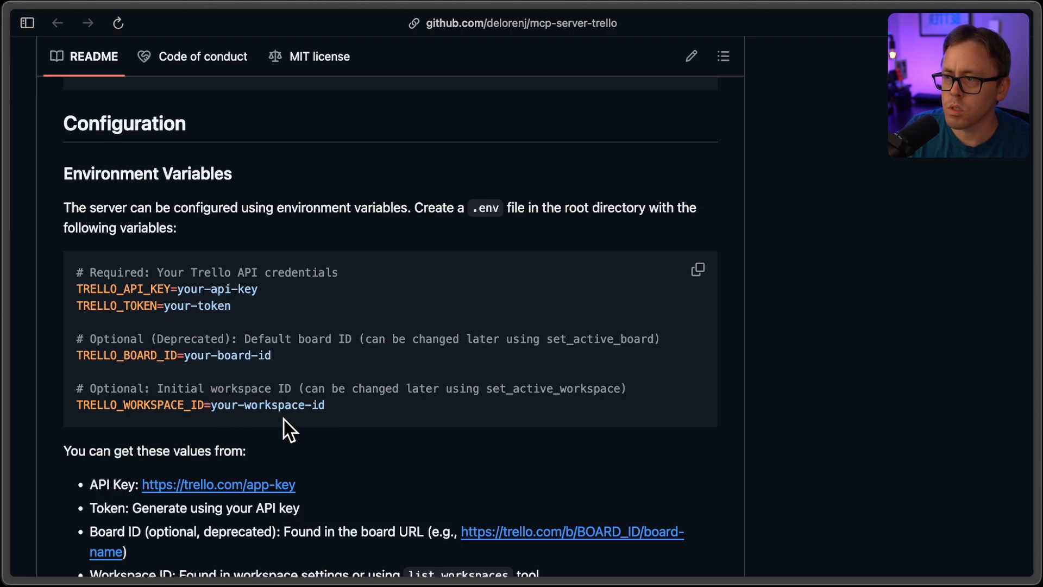
mouse_move(272, 385)
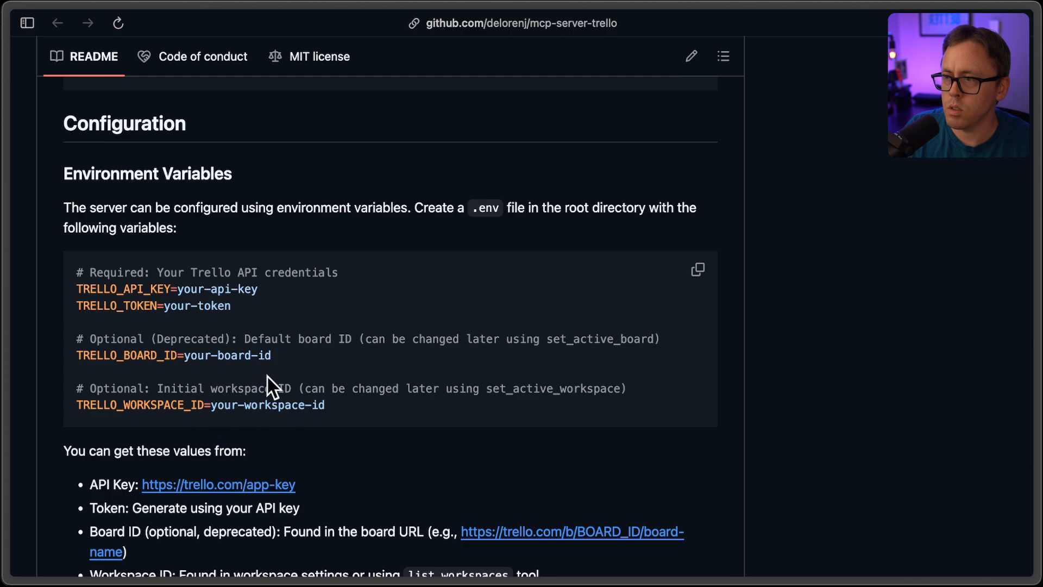
mouse_move(441, 317)
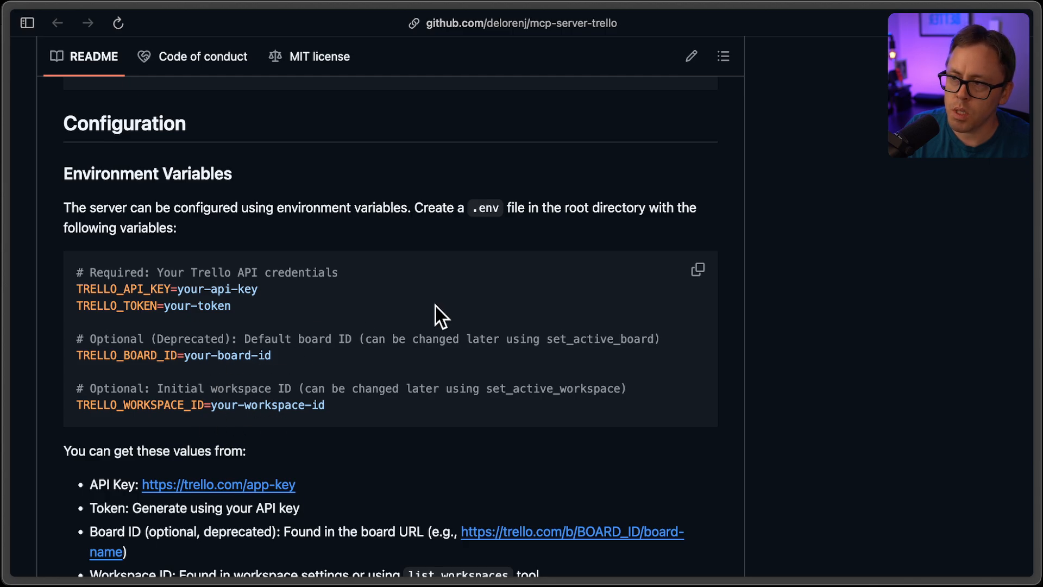
mouse_move(190, 408)
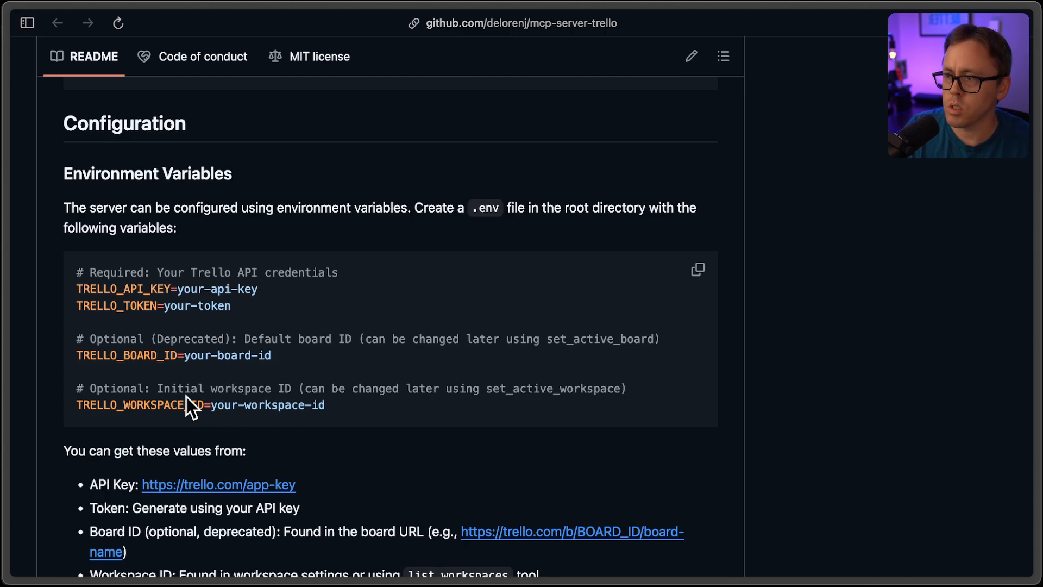
mouse_move(326, 333)
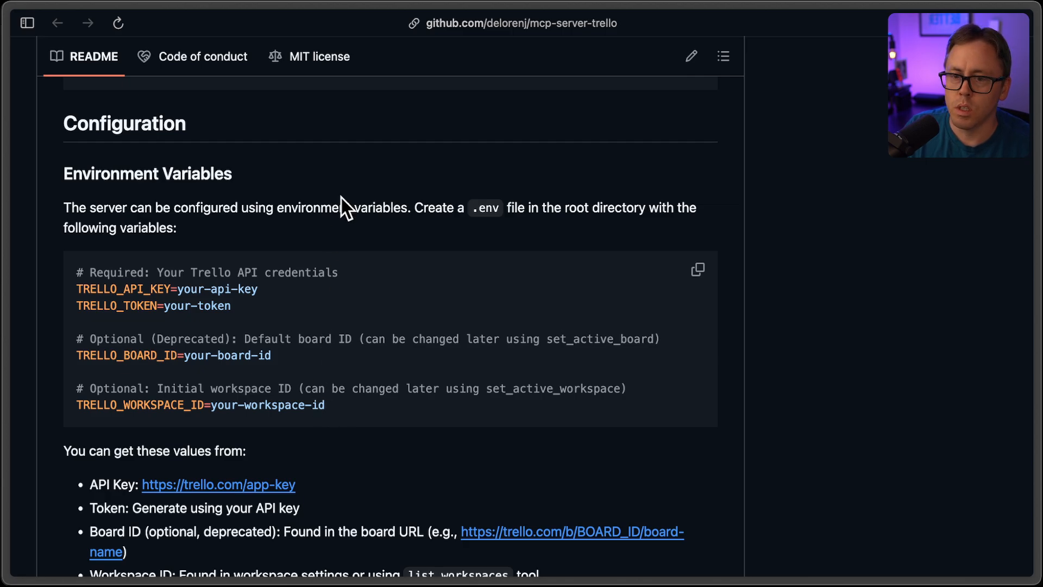
scroll("down", 3)
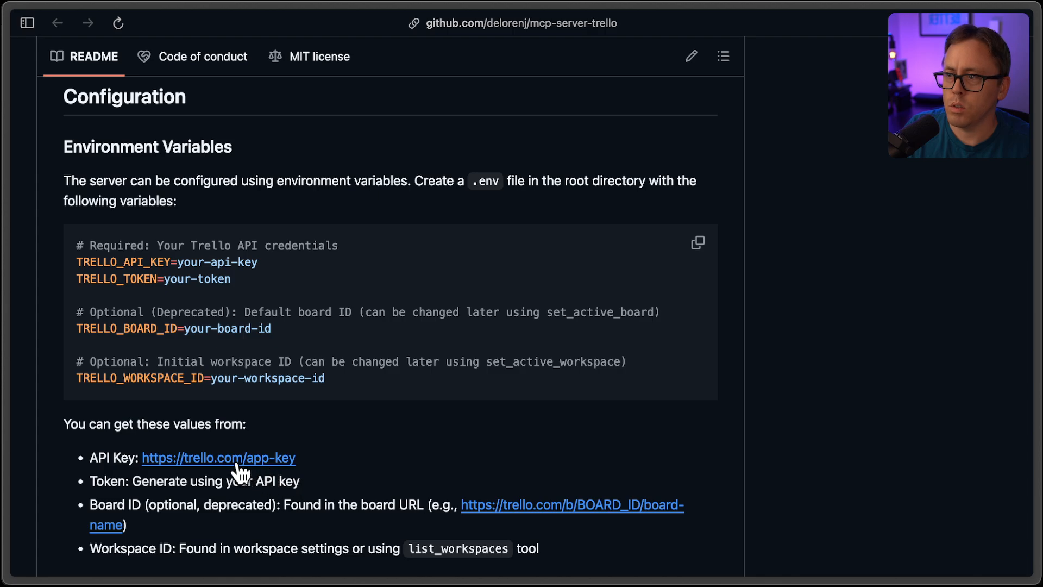
double_click(218, 457)
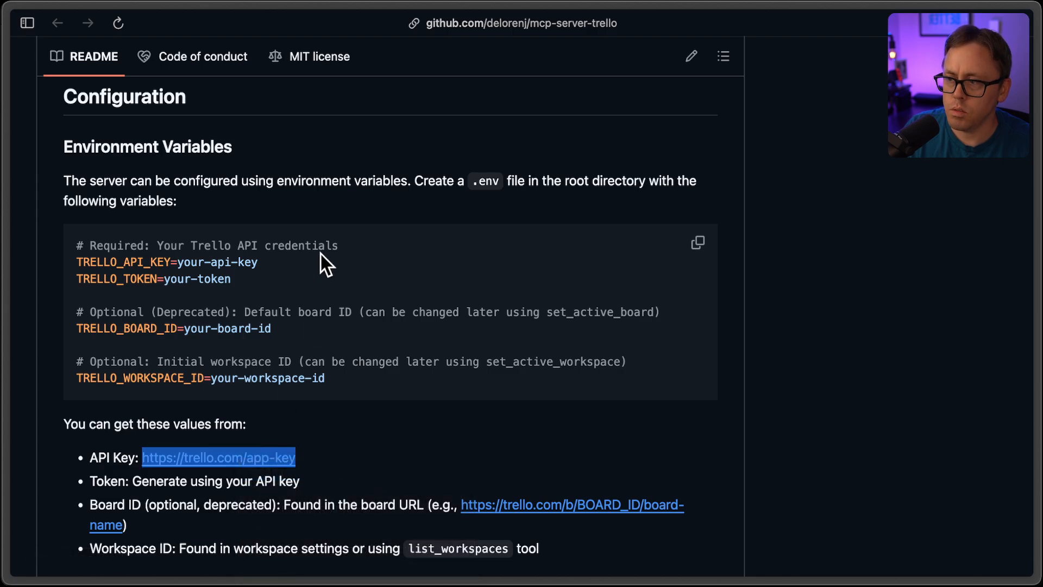
left_click(218, 457)
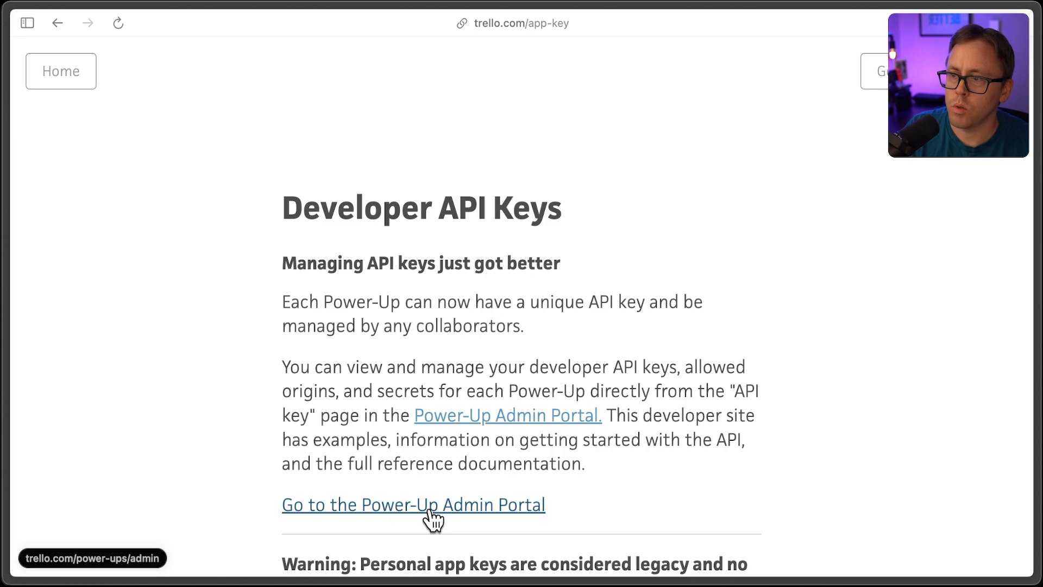
- Start a new Power-Up named 'Claude Code' in the admin portal and choose its workspace
left_click(413, 504)
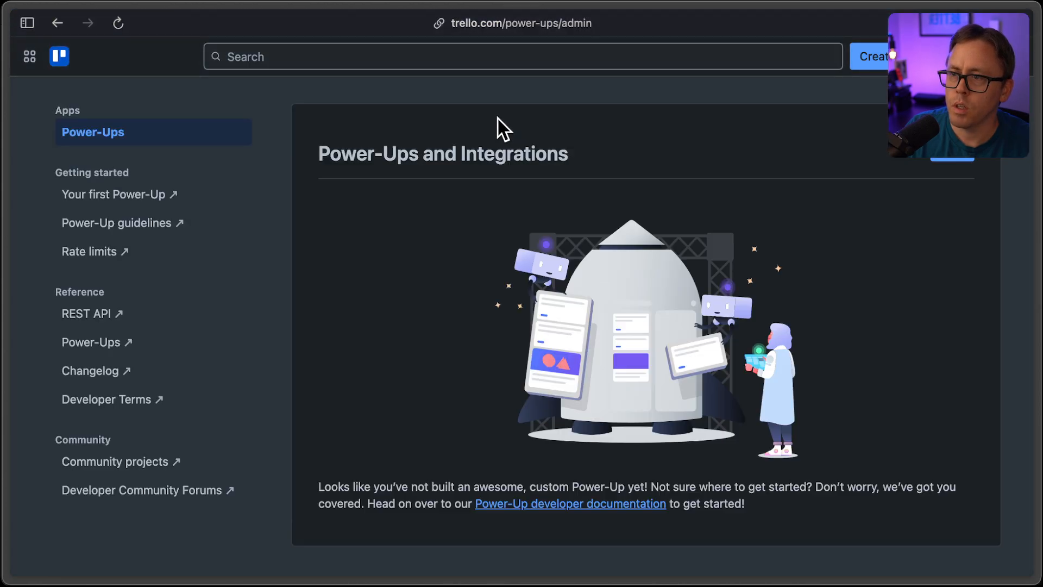
left_click(874, 56)
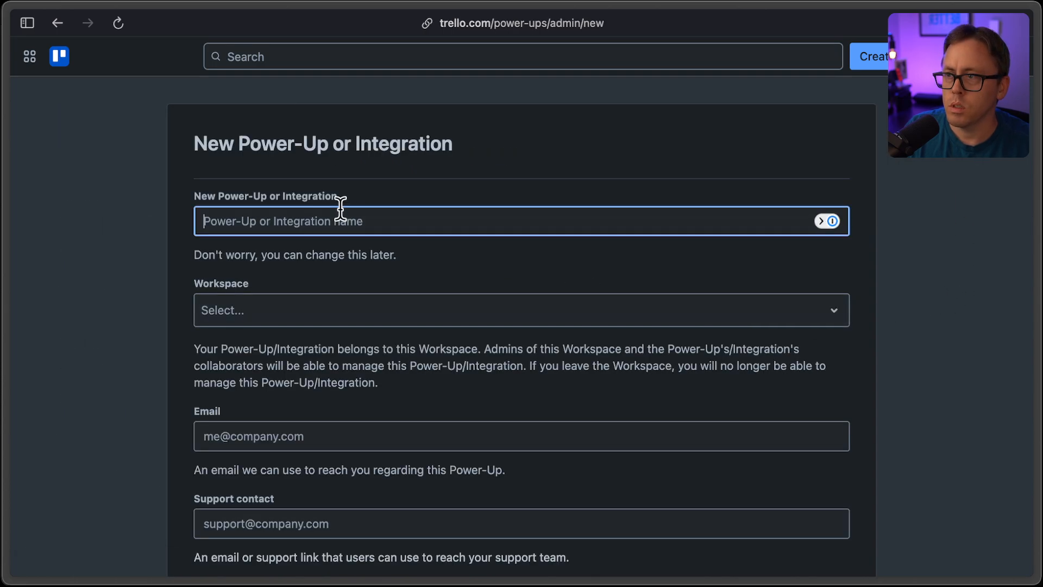
type("Claude Code")
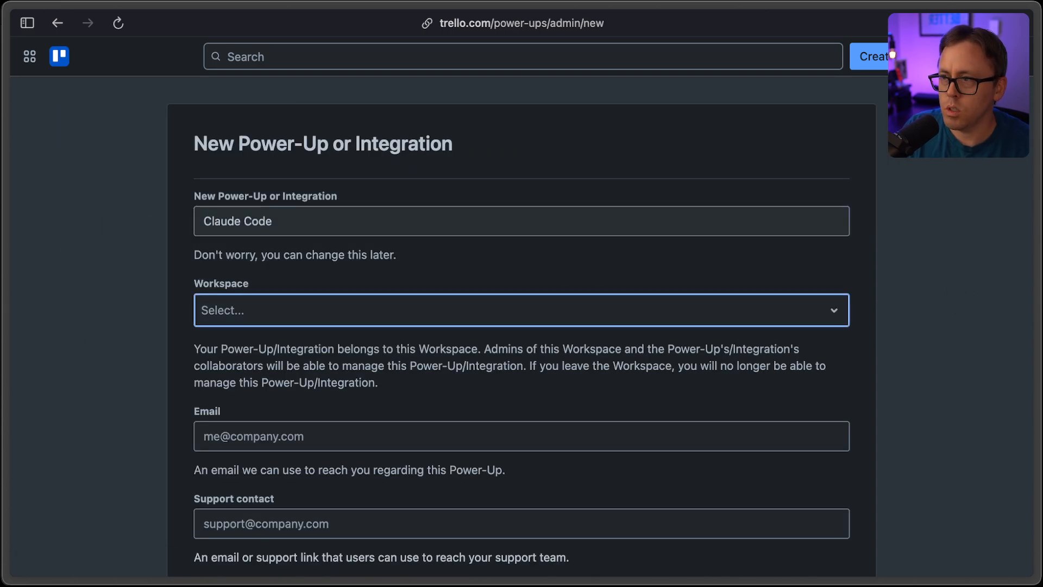
left_click(521, 309)
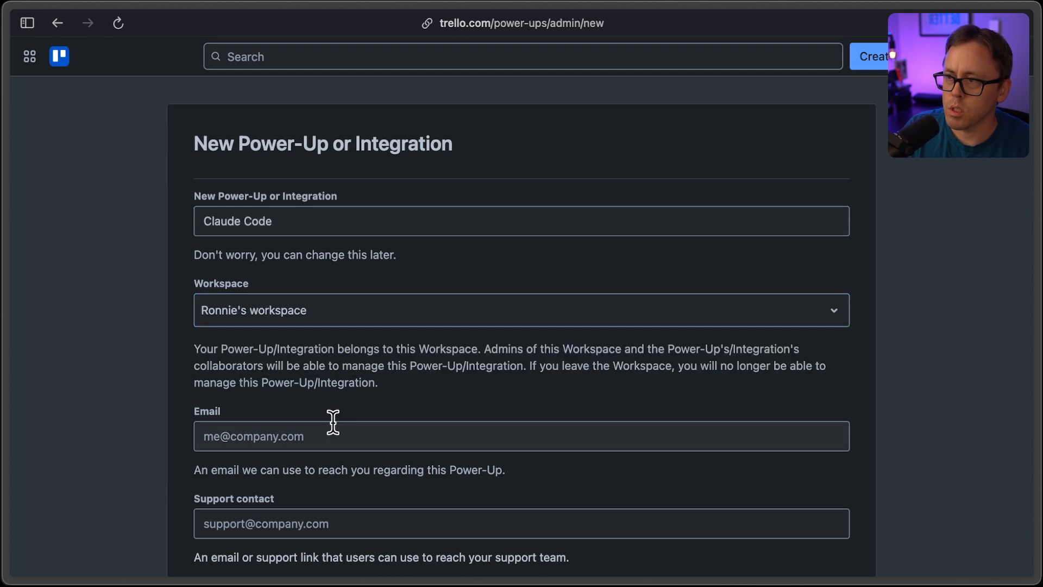
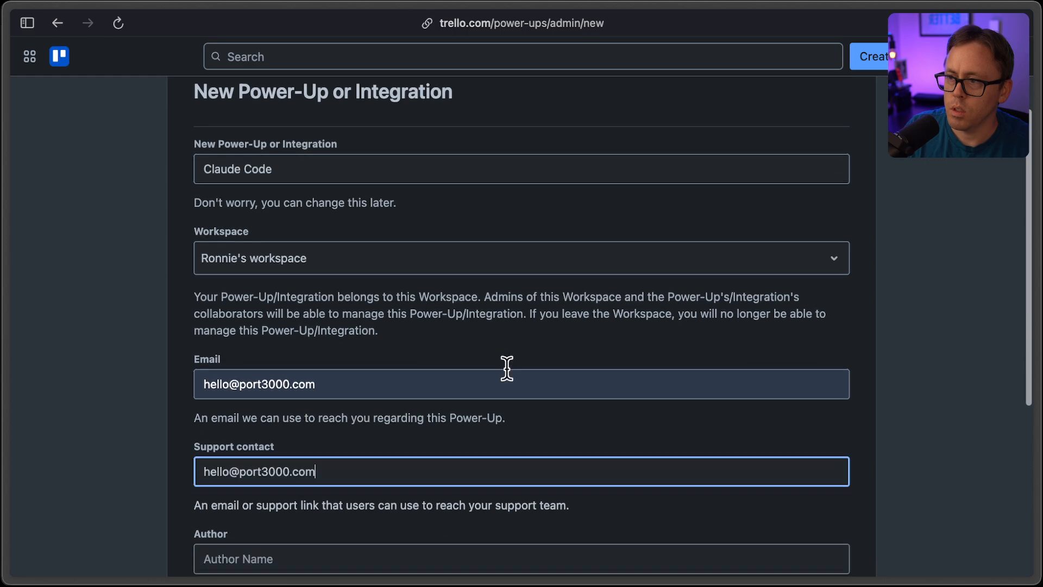
scroll("down", 3)
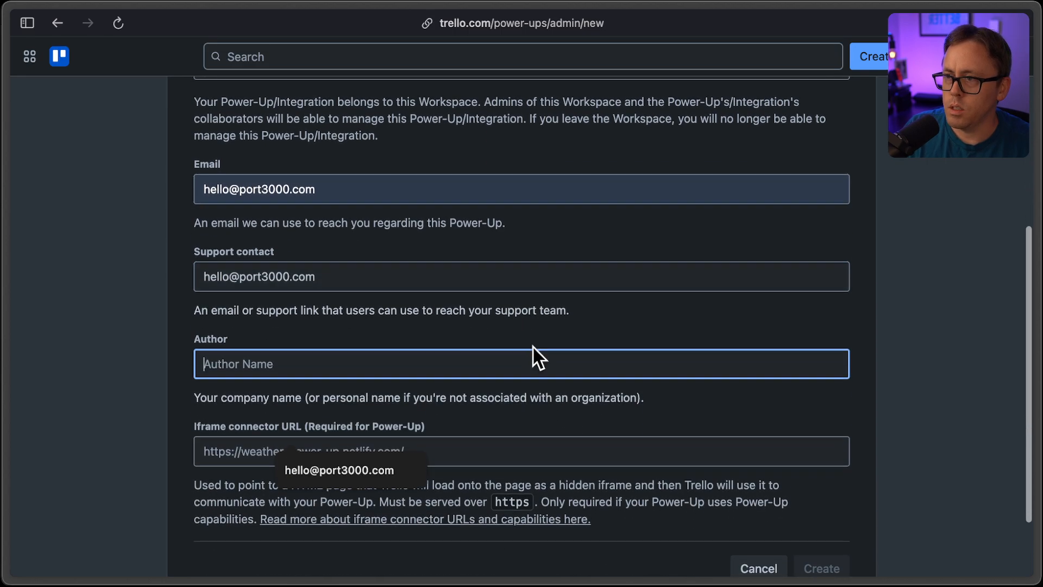
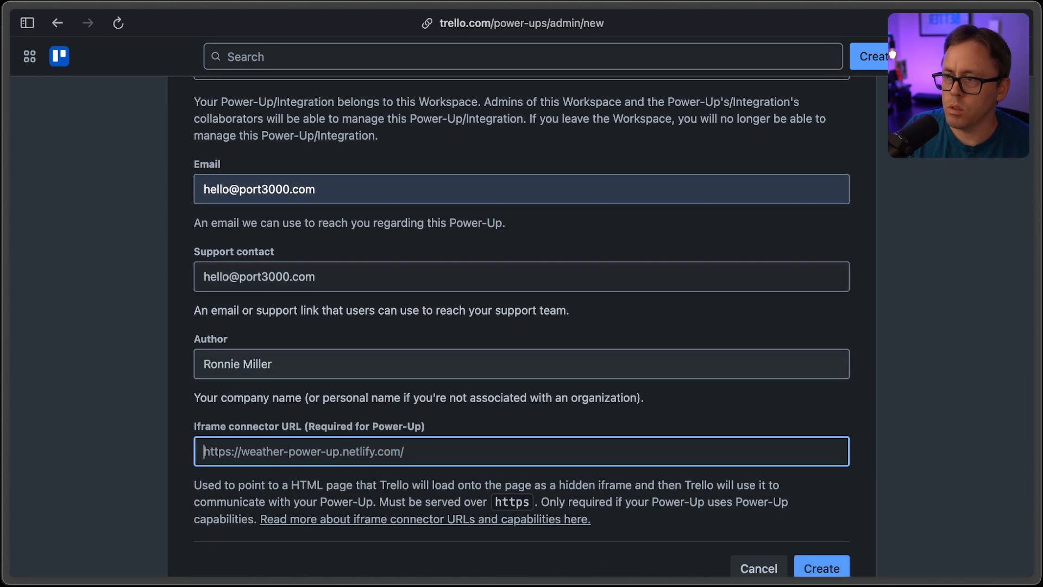
left_click(821, 568)
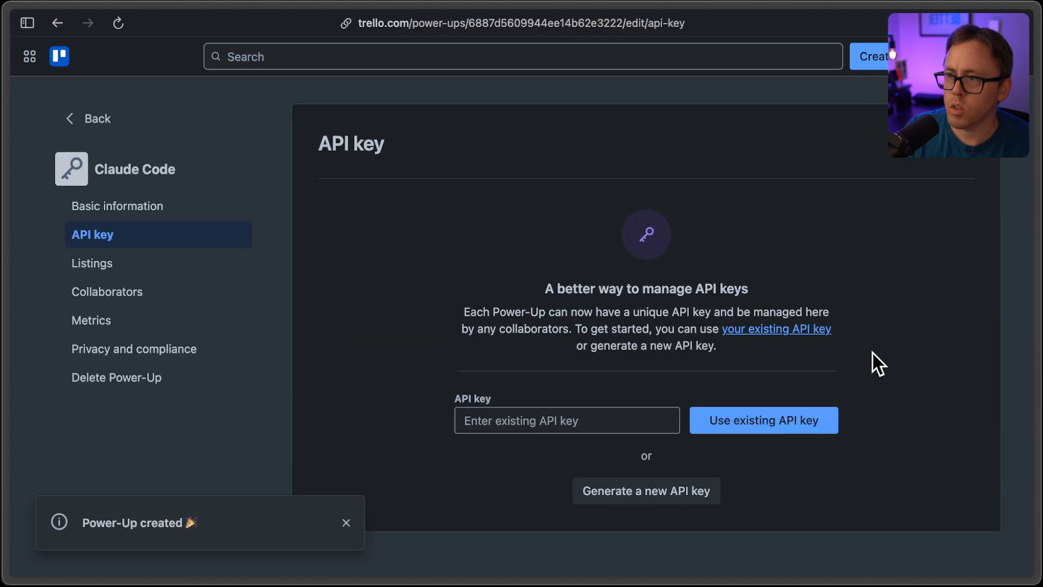
left_click(645, 490)
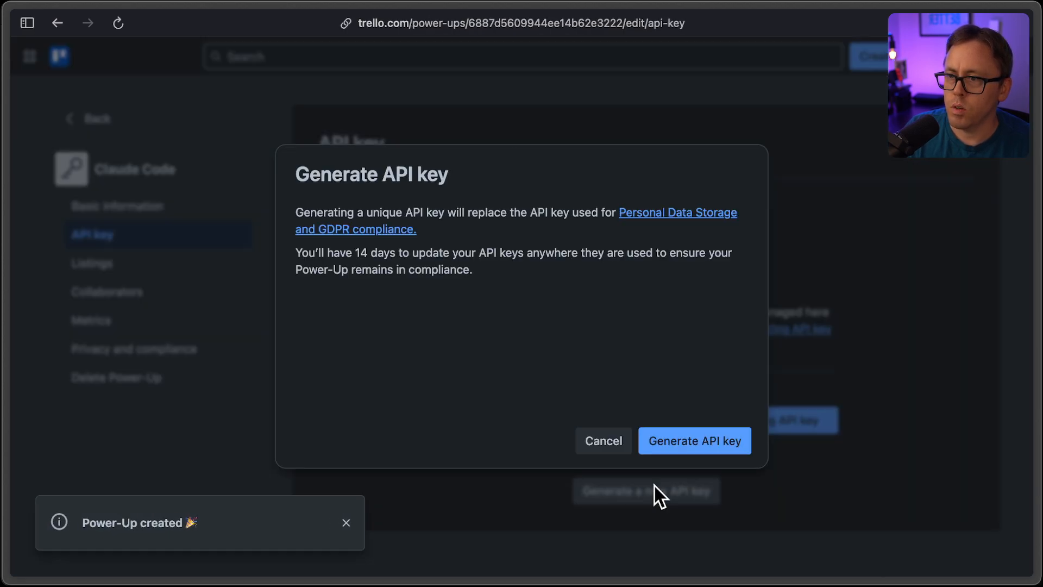
left_click(694, 440)
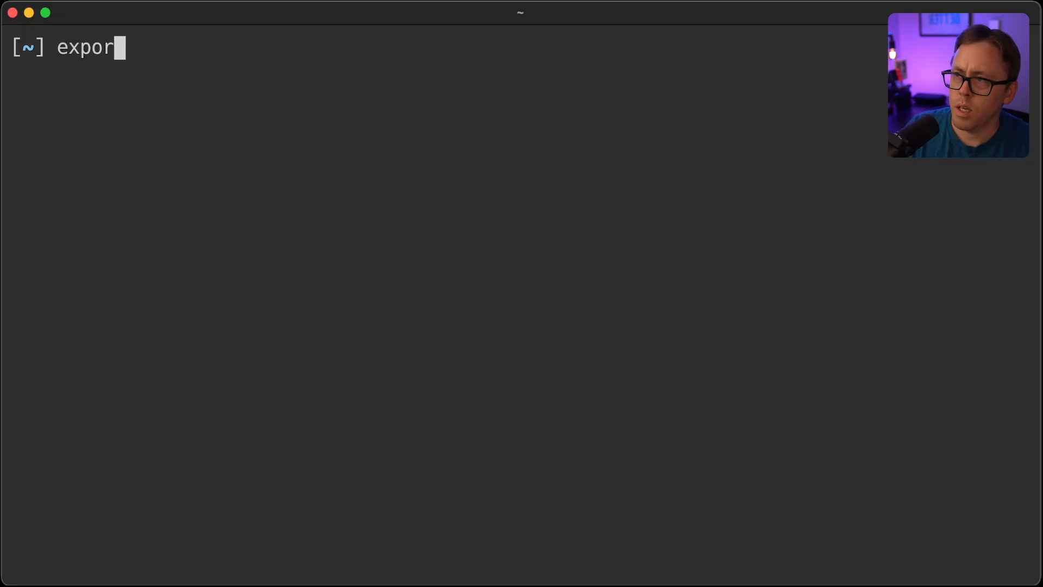
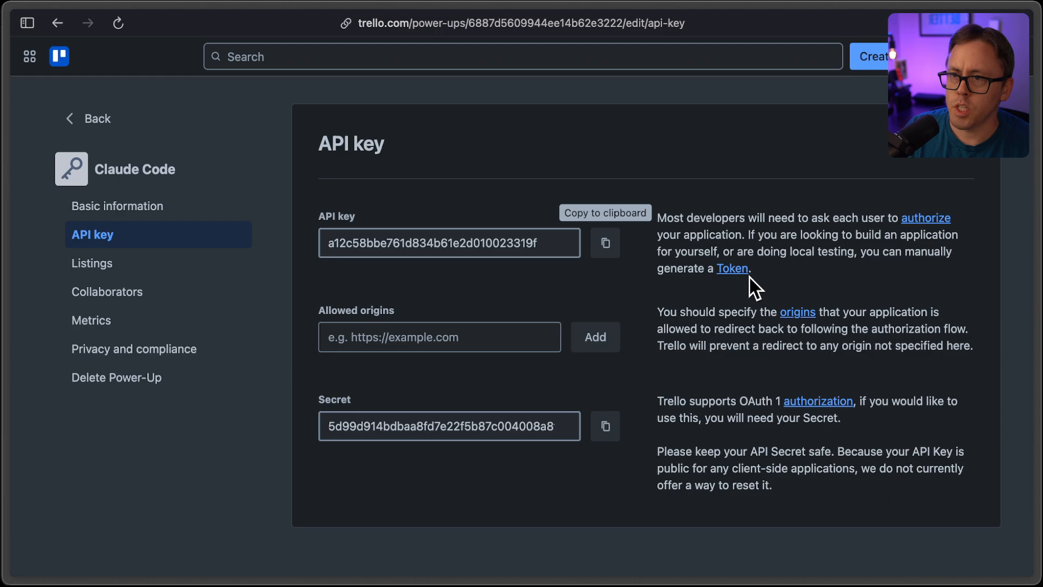
- Allow Claude Code access to the Trello account and begin exporting the token
left_click(731, 269)
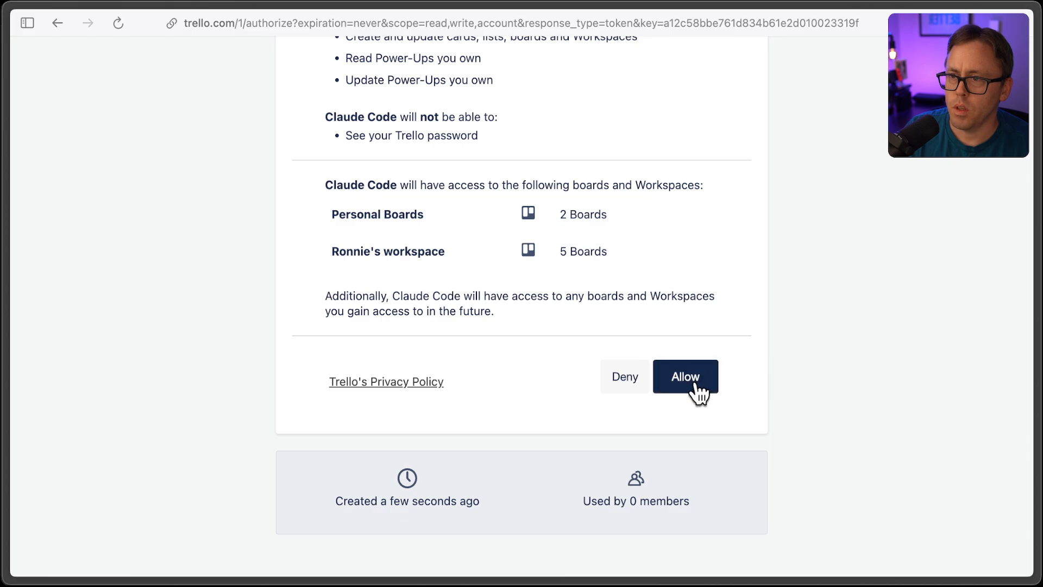
left_click(685, 376)
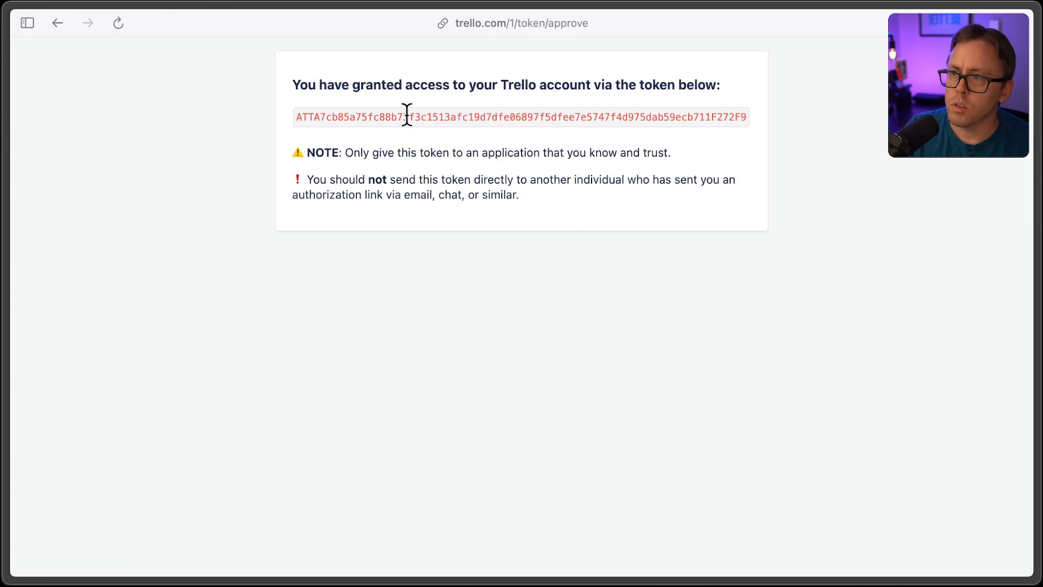
mouse_move(463, 278)
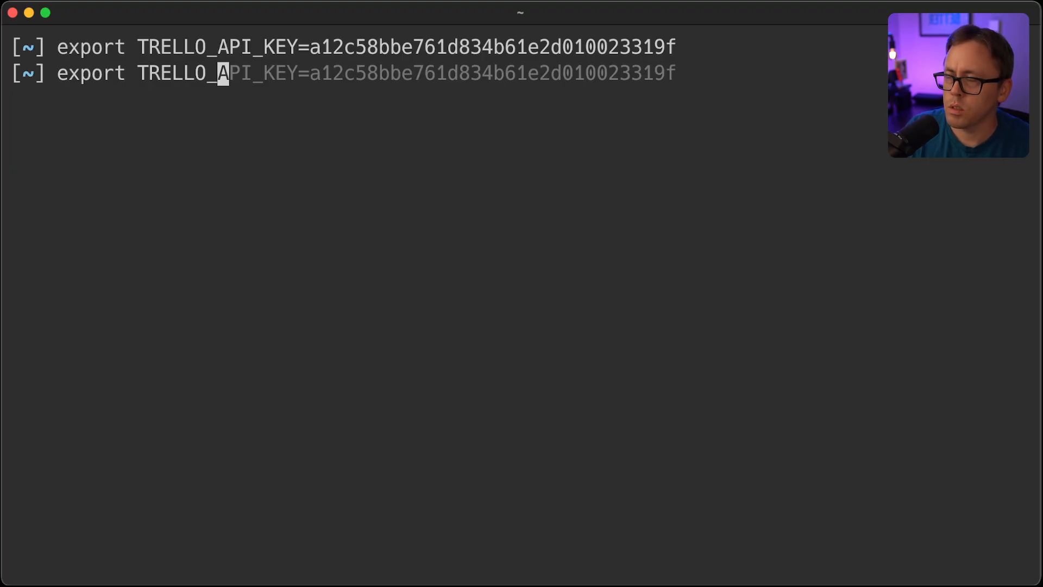
type("TOKEN")
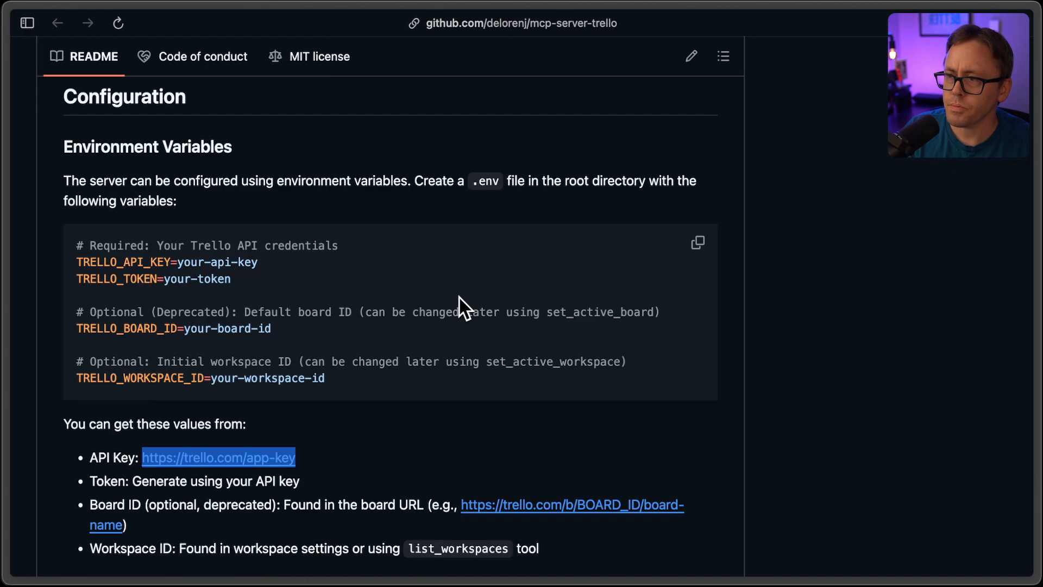
- Scroll through the README Configuration section's board and workspace notes
scroll("down", 3)
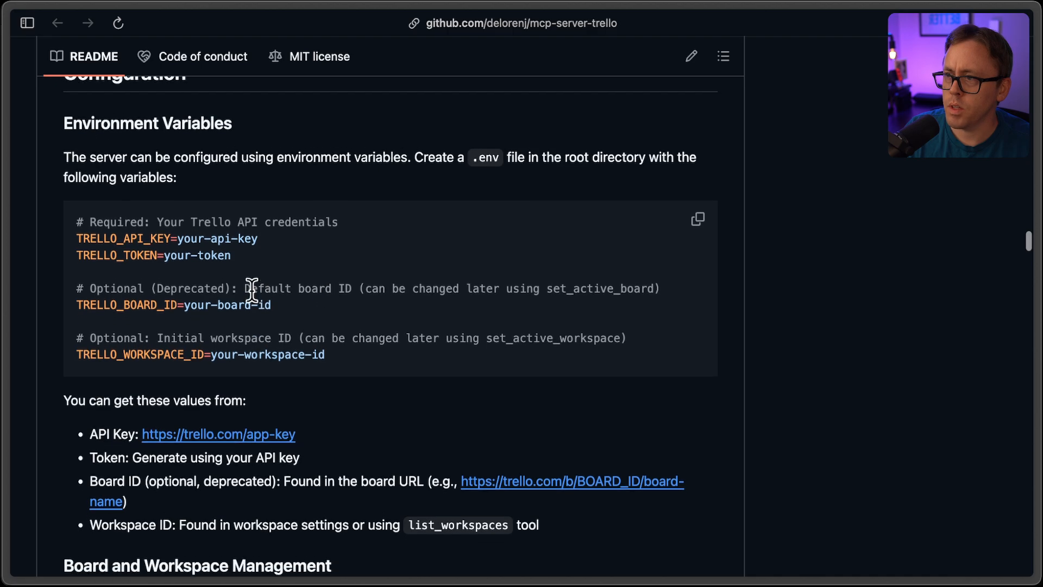
scroll("down", 3)
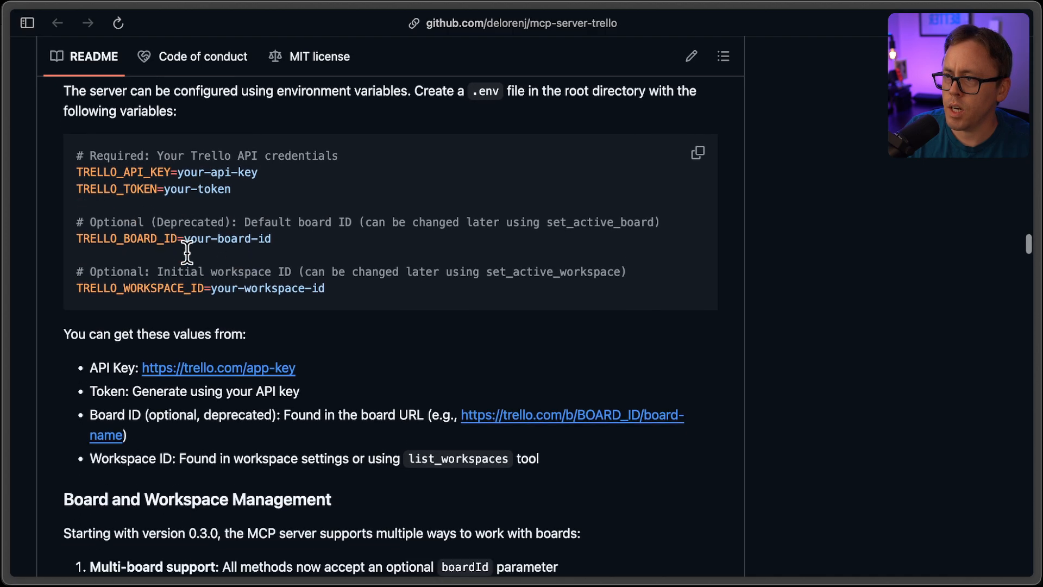
scroll("down", 3)
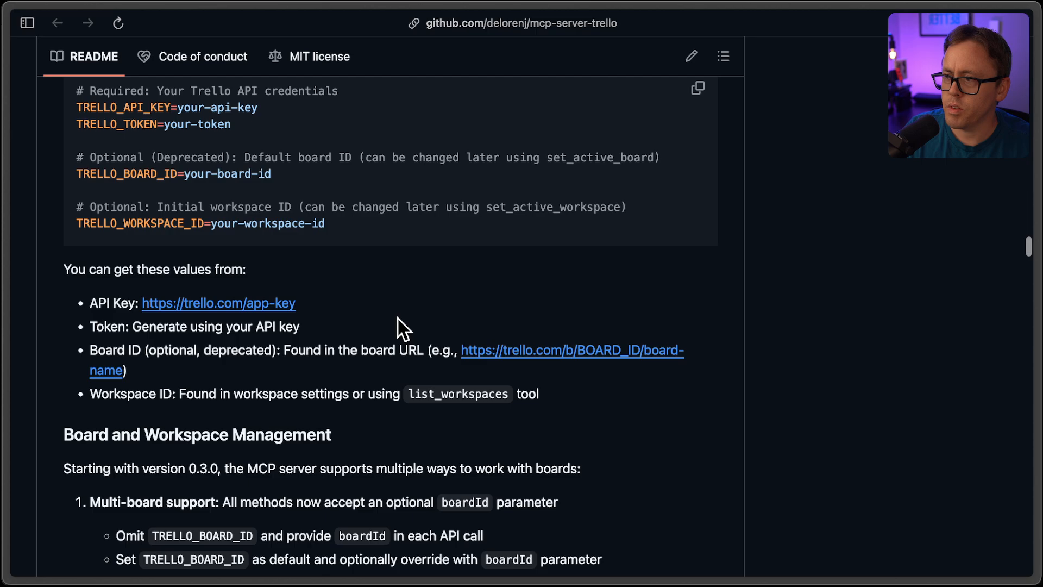
scroll("down", 3)
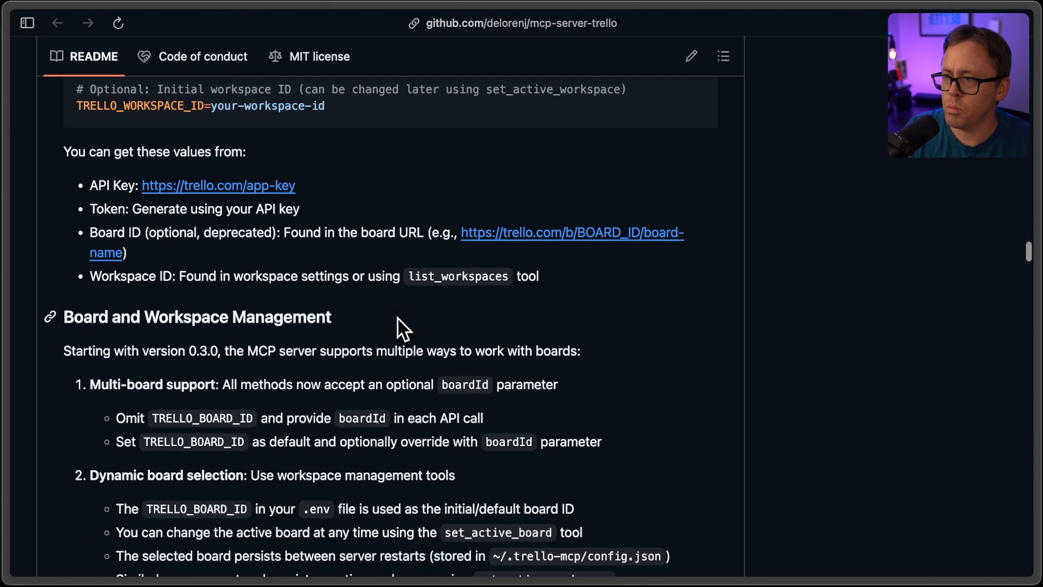
scroll("up", 3)
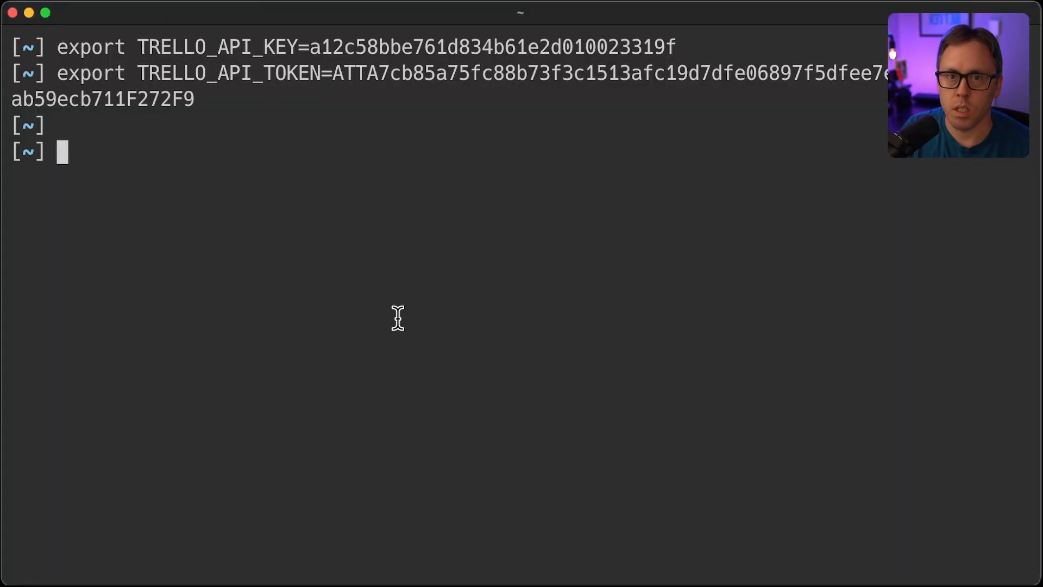
- Run claude mcp --help and review subcommands such as add, list and add-json
type("cla")
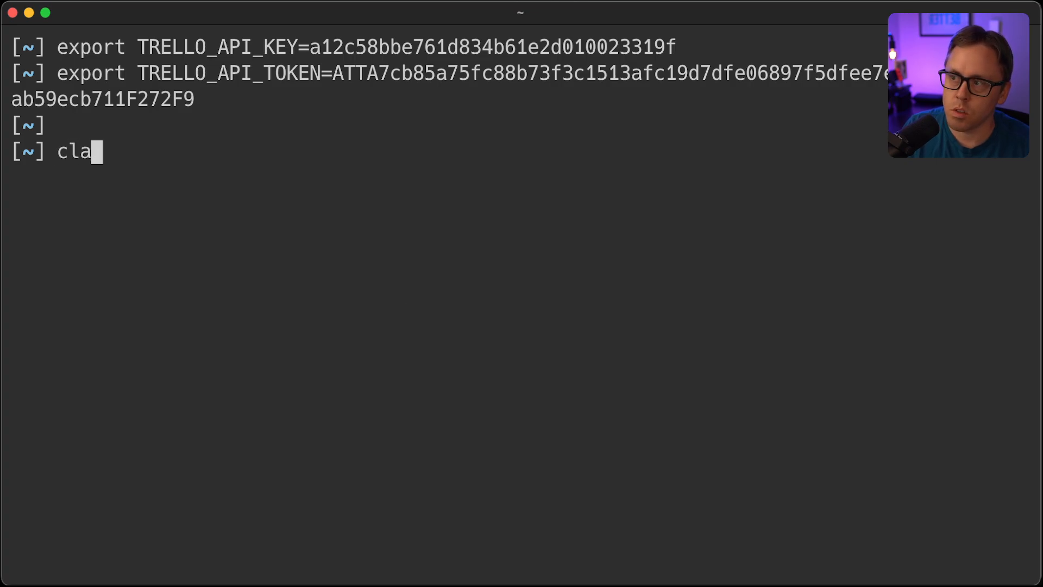
type("ude mcp")
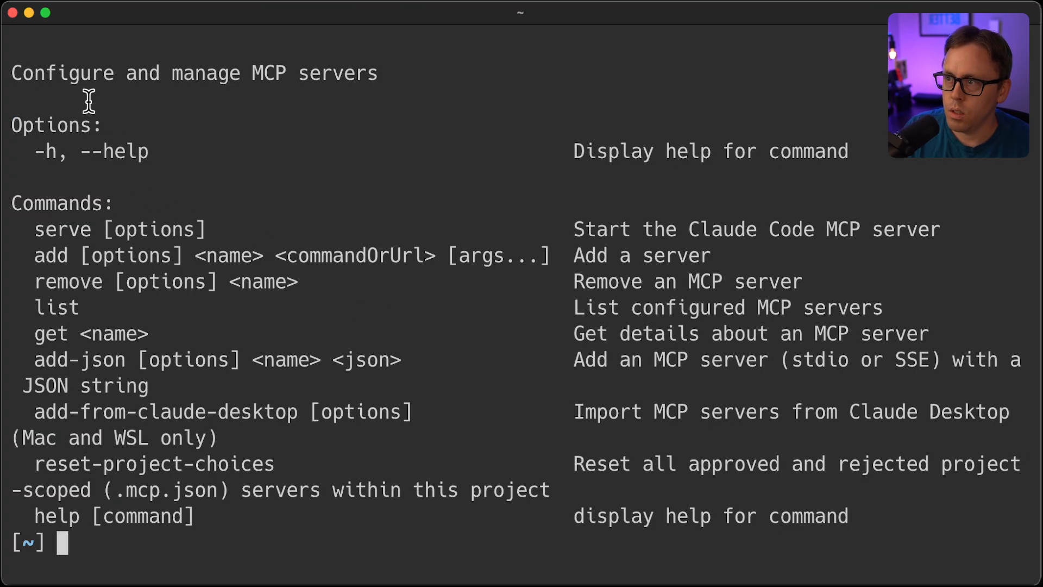
mouse_move(335, 291)
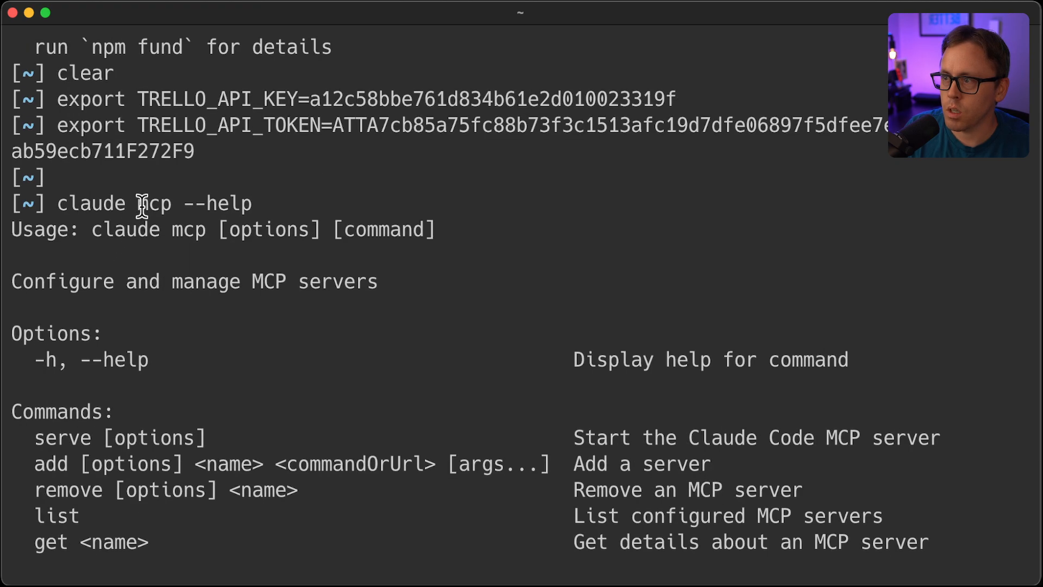
double_click(91, 204)
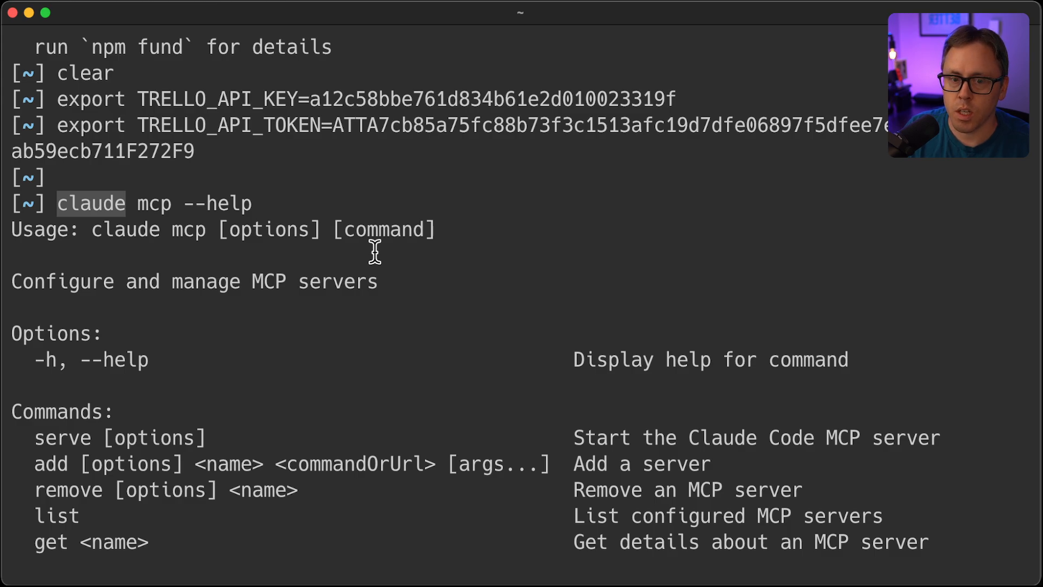
scroll("down", 3)
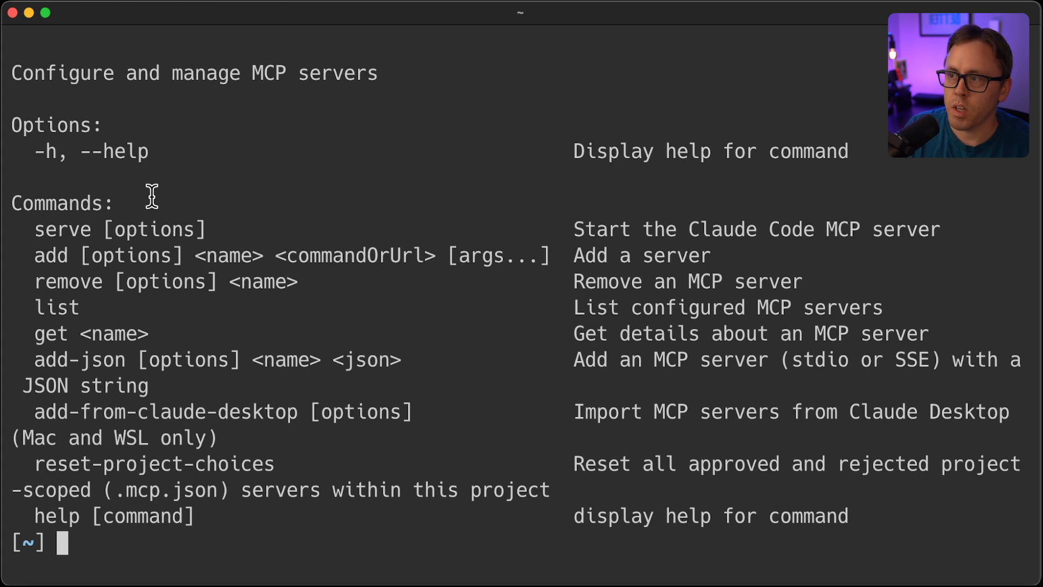
mouse_move(140, 140)
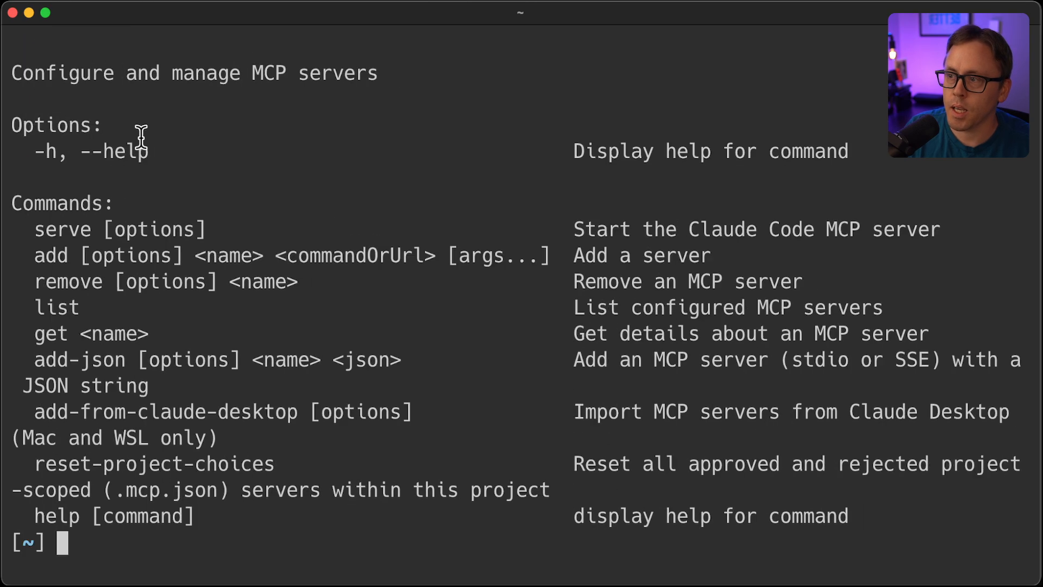
mouse_move(58, 256)
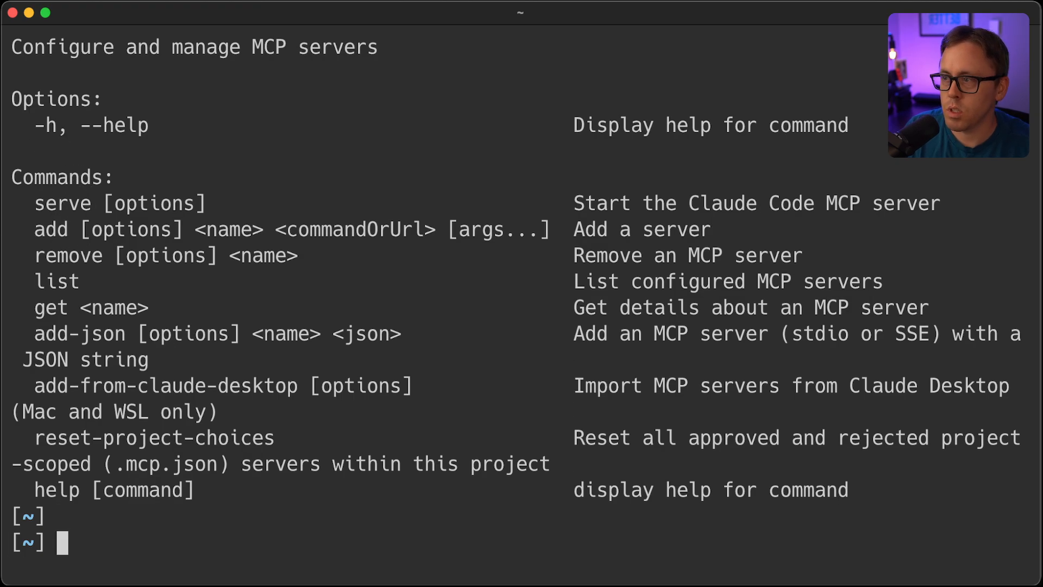
- Type 'claude mcp add trello' at the terminal prompt
type("claude mcp --help")
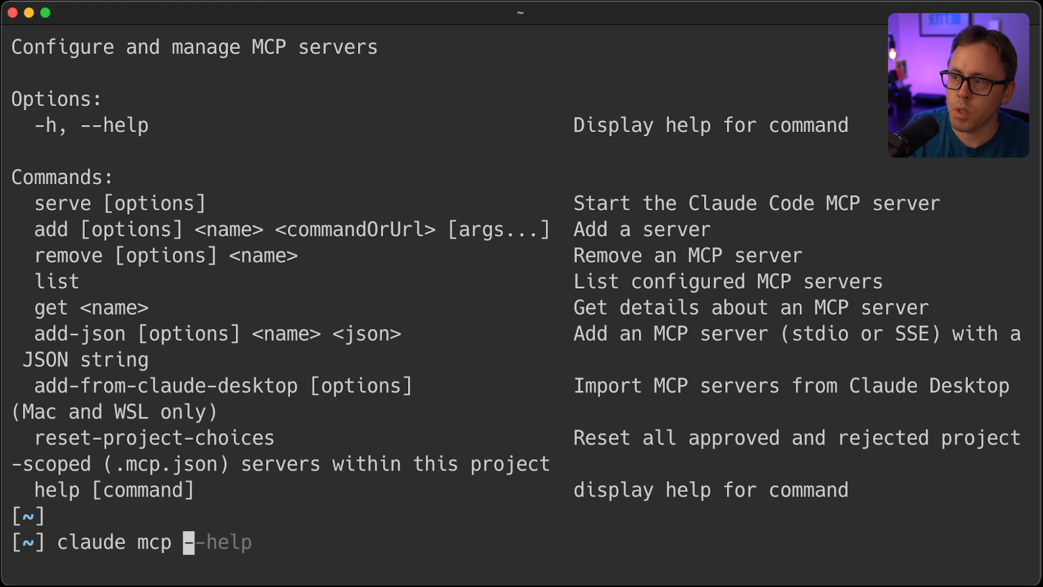
type("add")
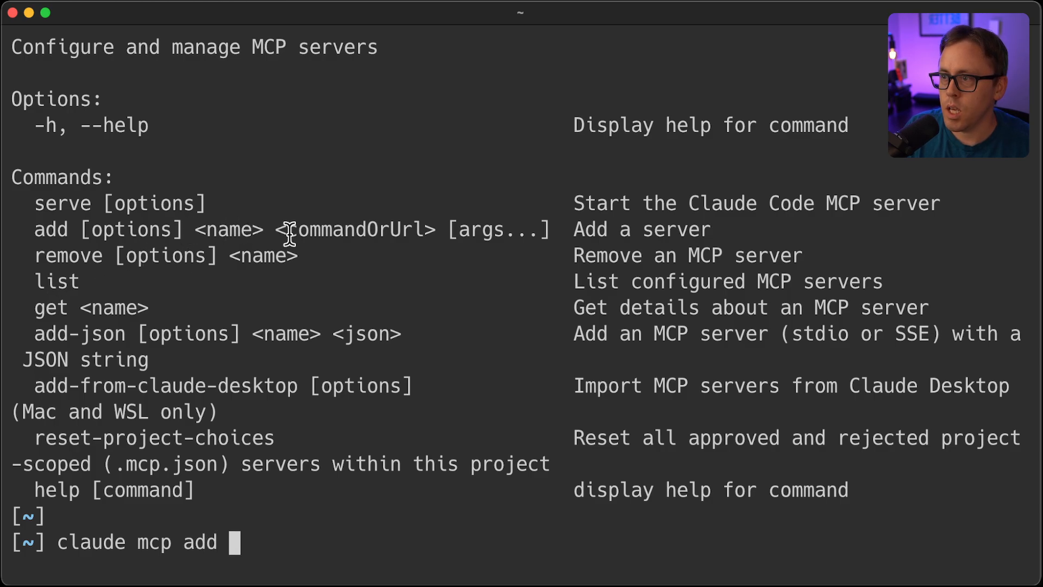
type("trello")
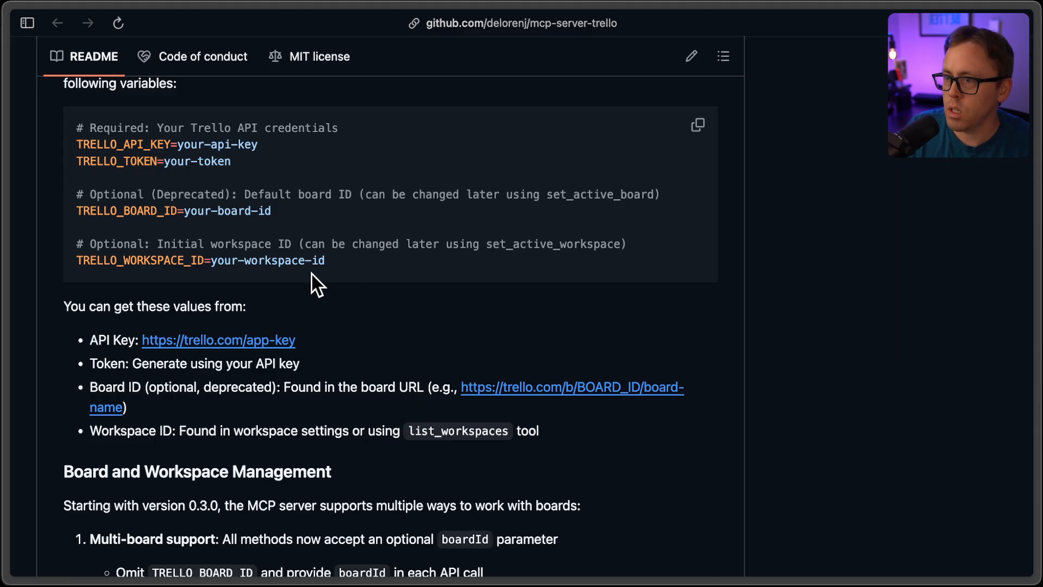
- Select the mcp-server-trello command name in the README's npm installation section
scroll("up", 3)
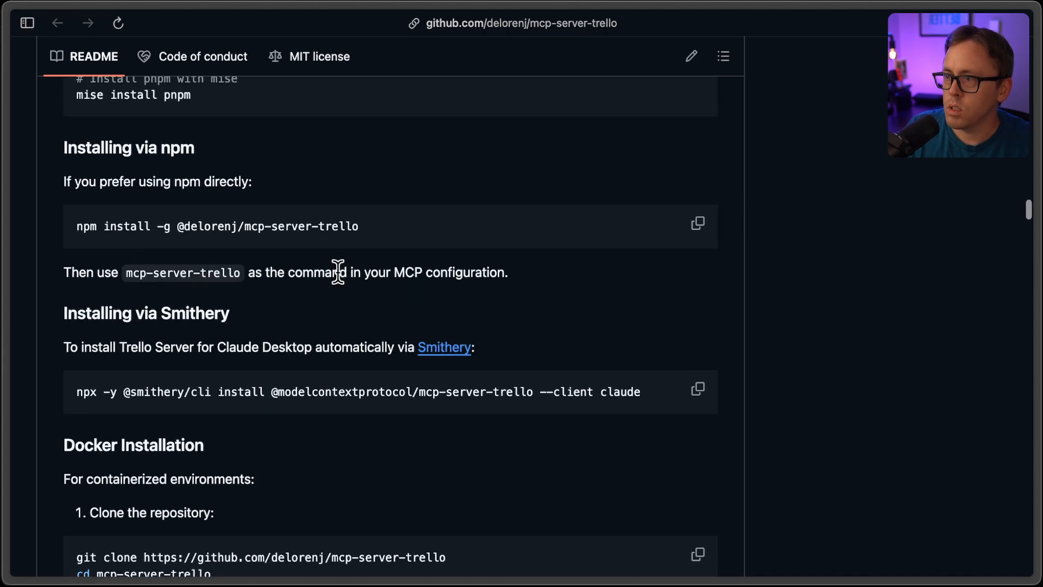
scroll("down", 3)
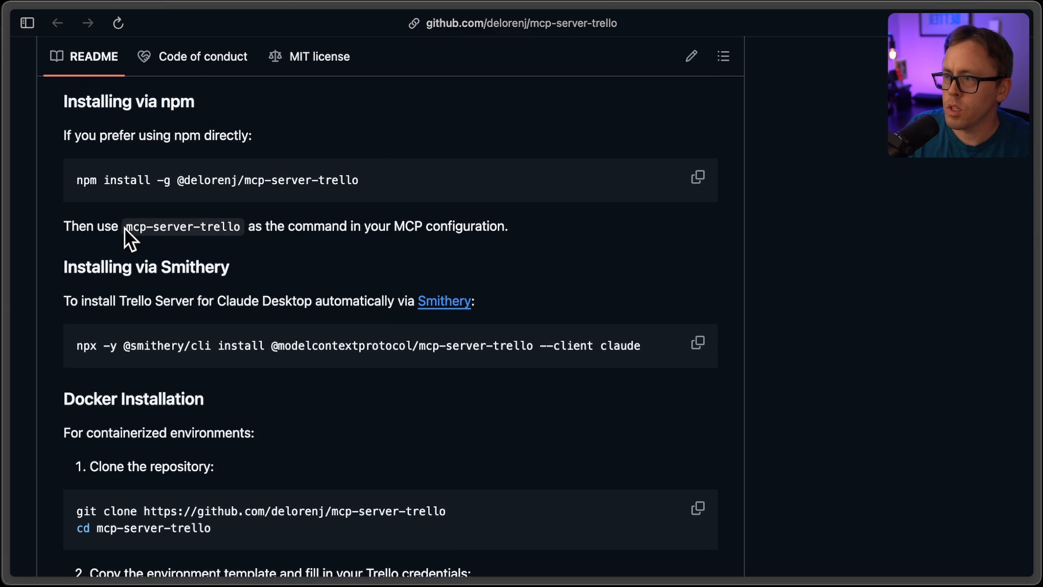
double_click(183, 226)
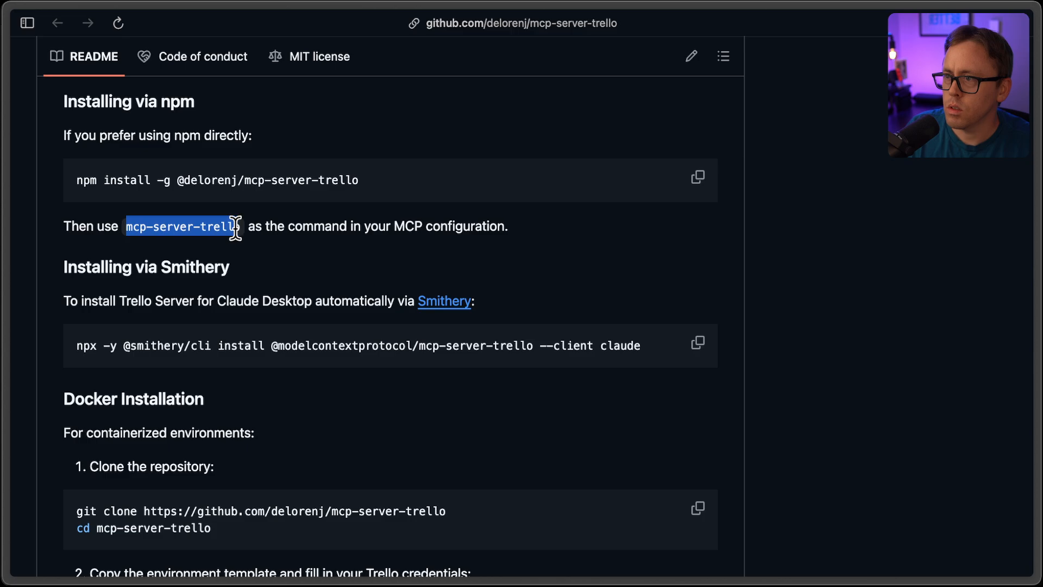
mouse_move(376, 338)
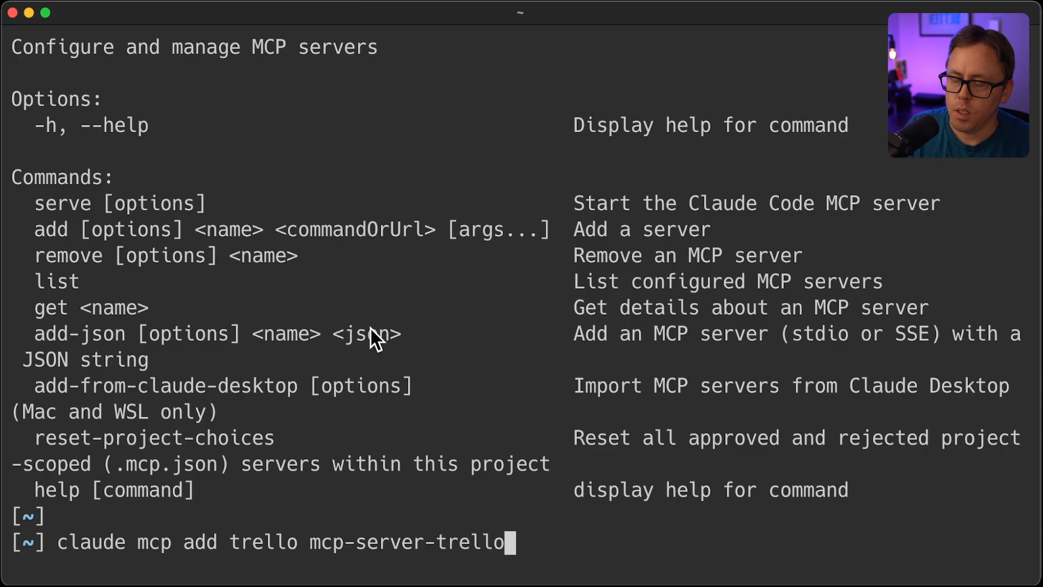
- Run 'claude mcp add trello mcp-server-trello' with -e API key and token, scoped to user
type("-e")
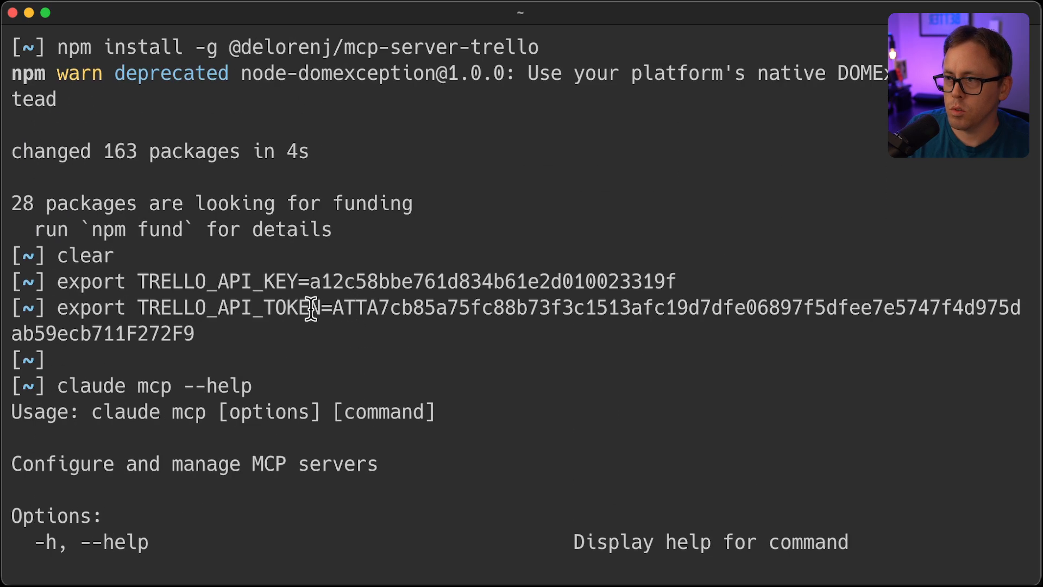
mouse_move(221, 281)
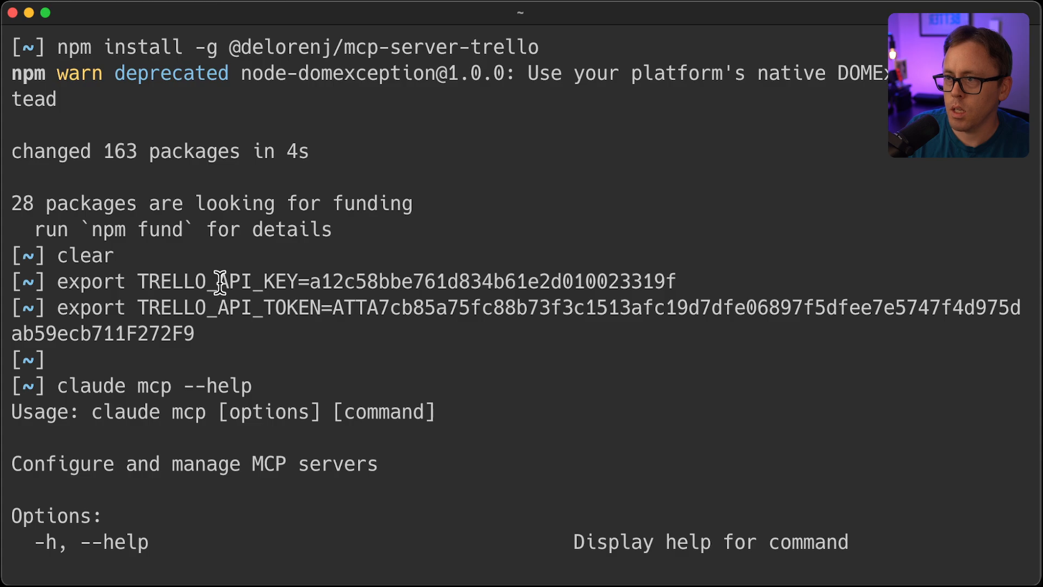
type("claude mcp add trello mcp-server-trello -e")
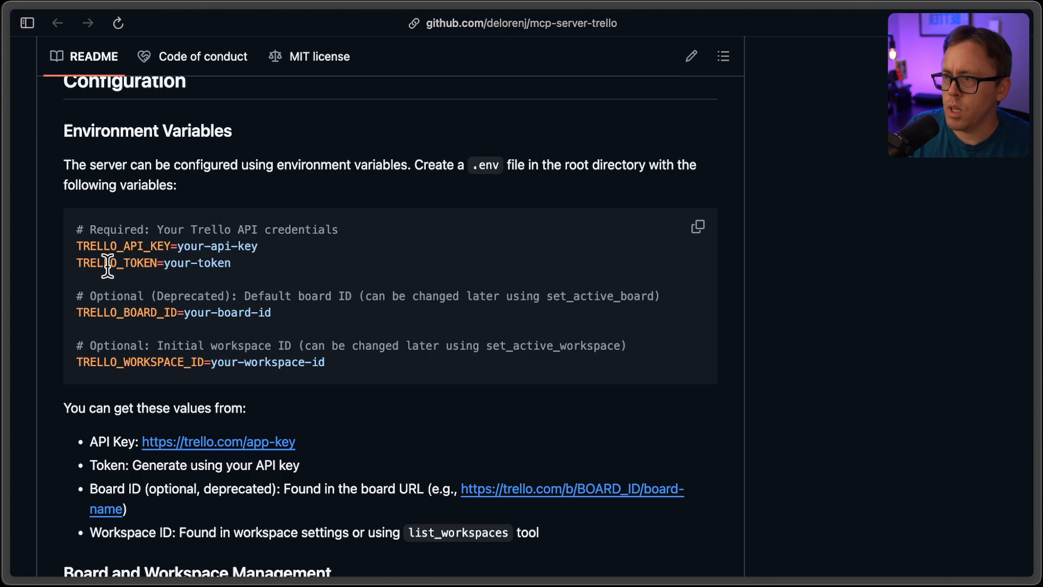
double_click(117, 263)
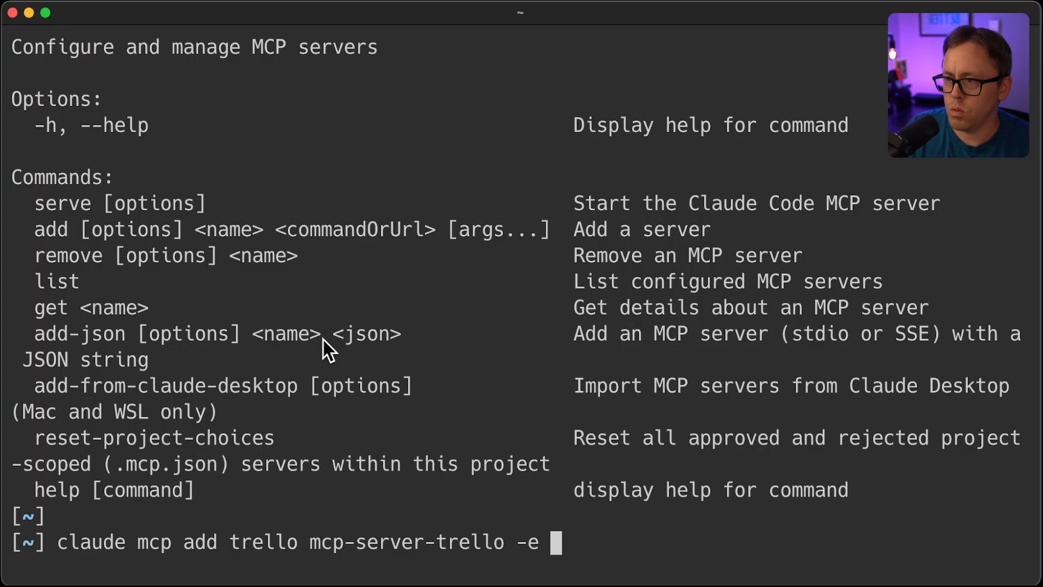
type("TRELLO_API_KEY=$")
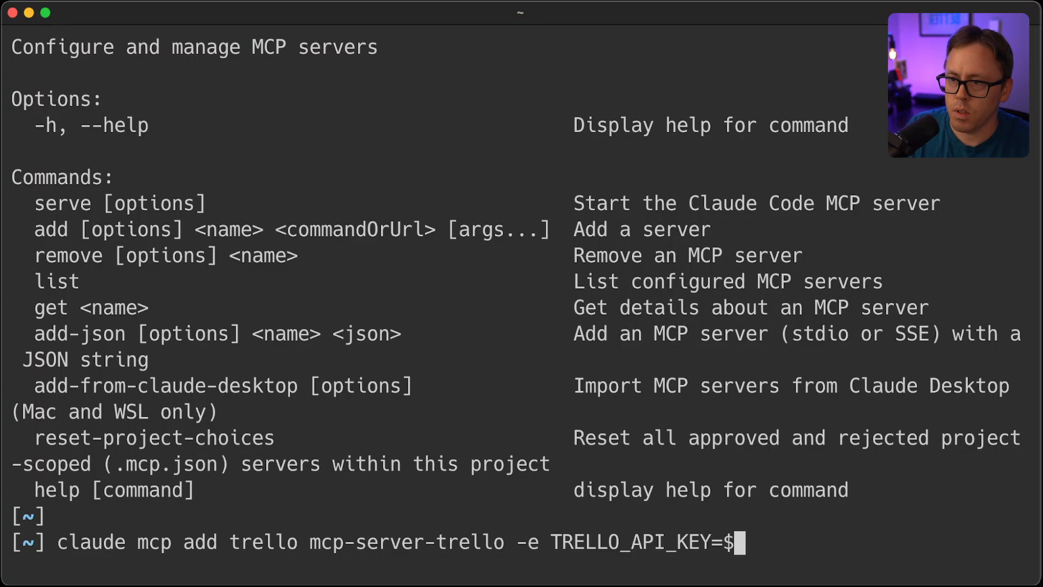
type("TRELLO_API_KEY -e TRELLO_TOKEN")
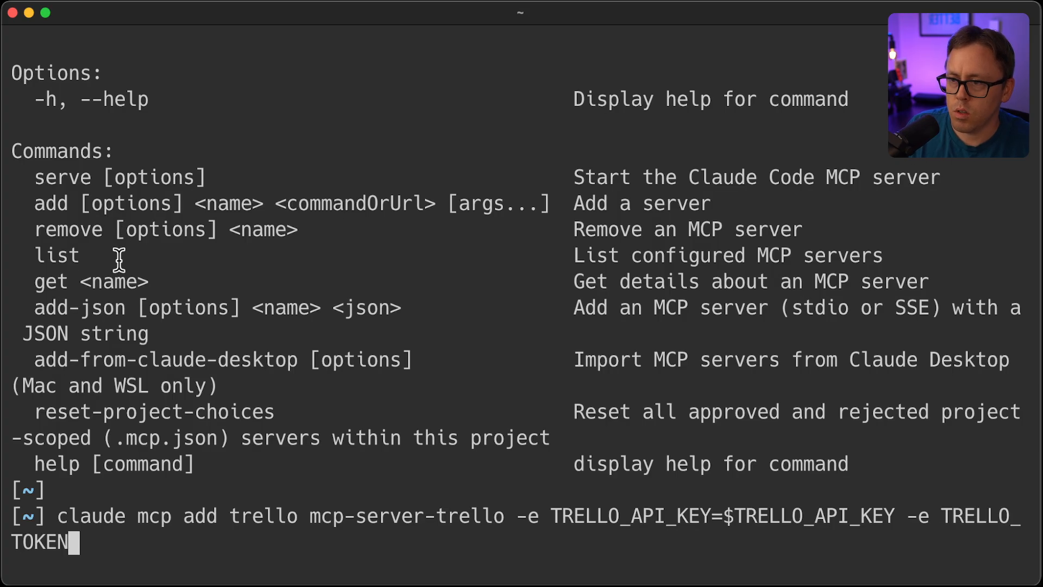
key("Return")
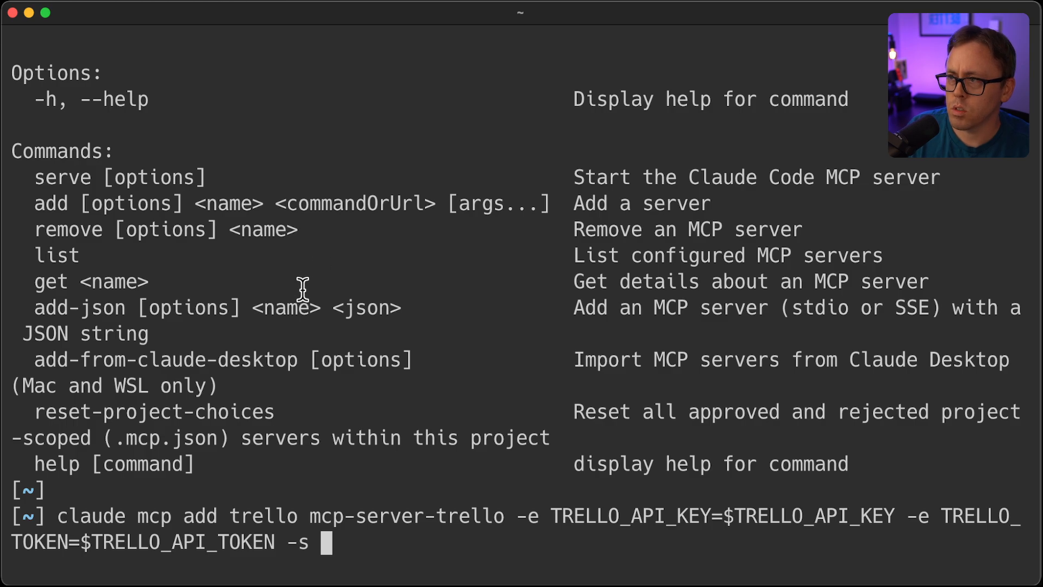
mouse_move(306, 541)
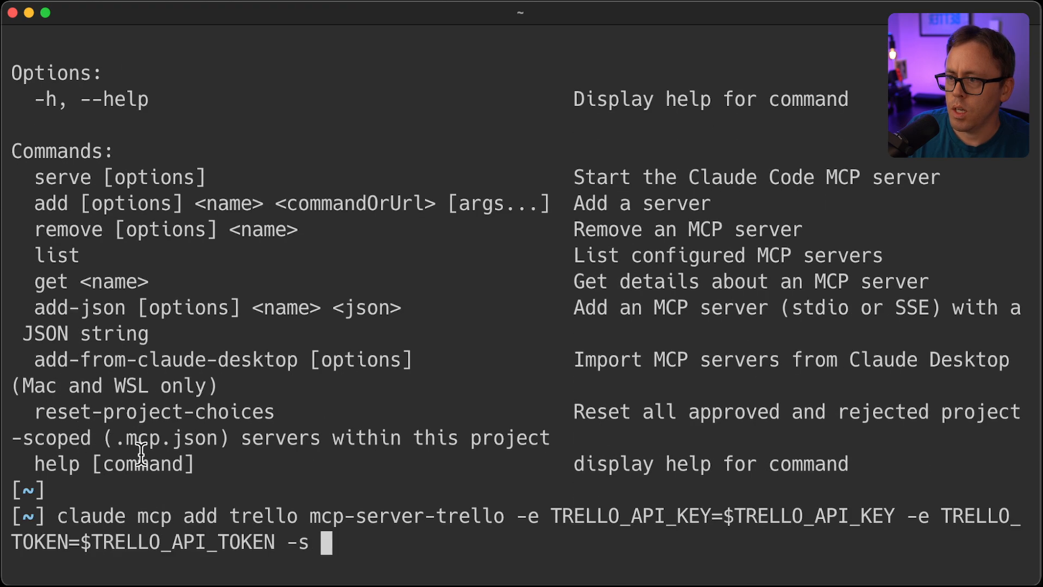
type("u")
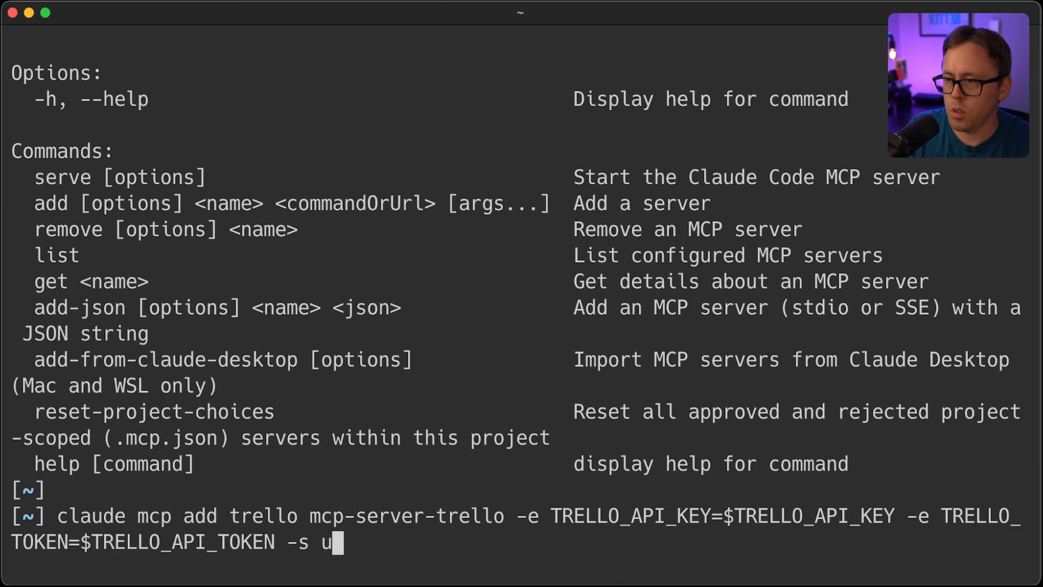
type("ser")
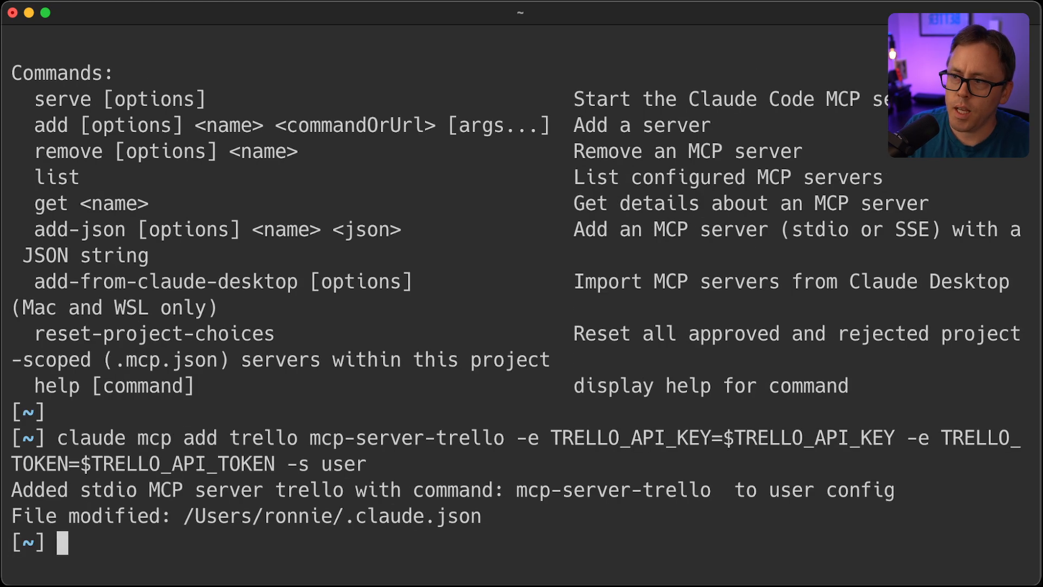
mouse_move(522, 525)
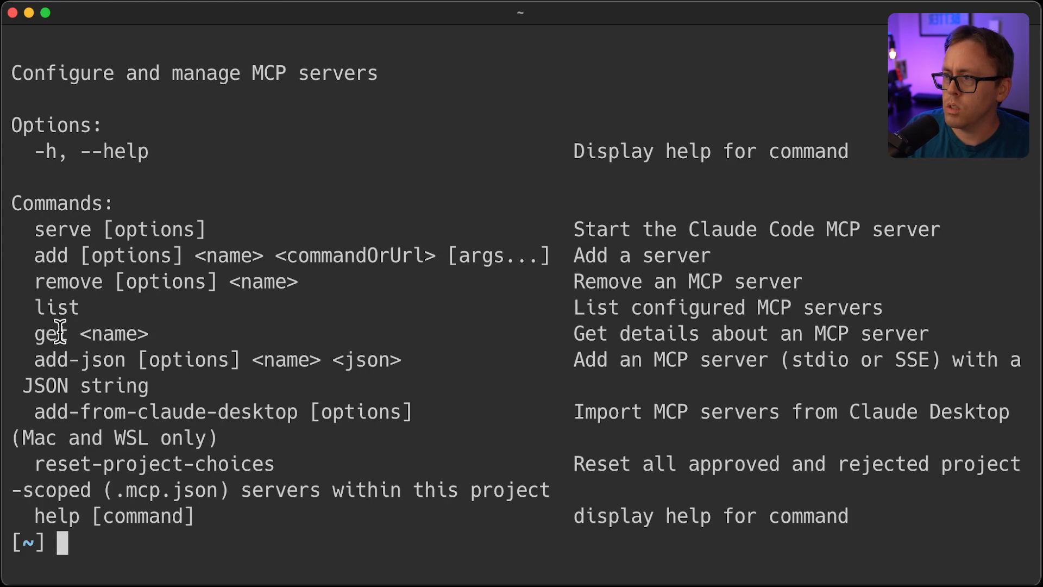
mouse_move(50, 411)
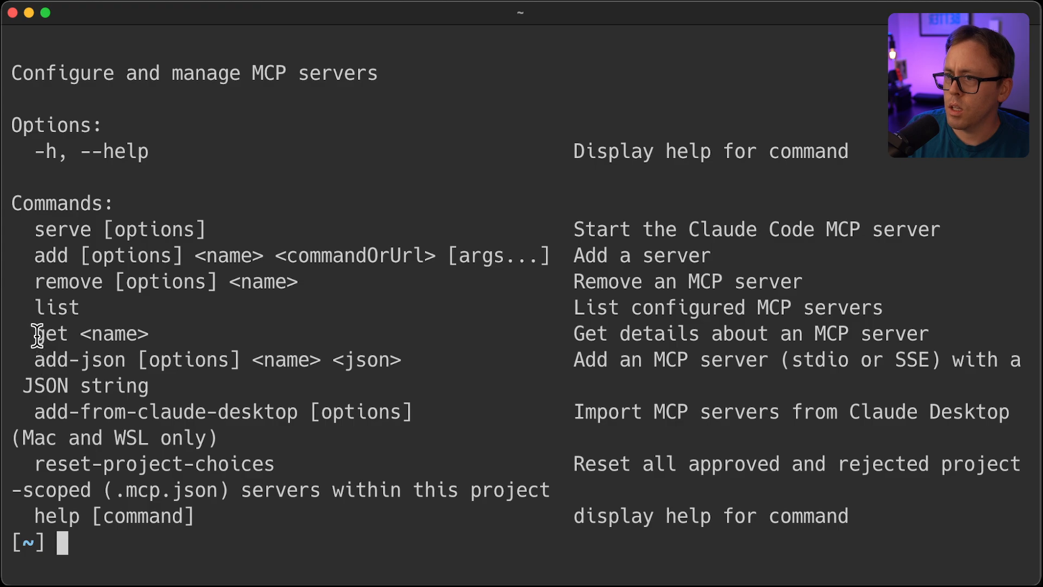
- Run claude mcp --help to display the MCP command help again
type("claude mcp --help")
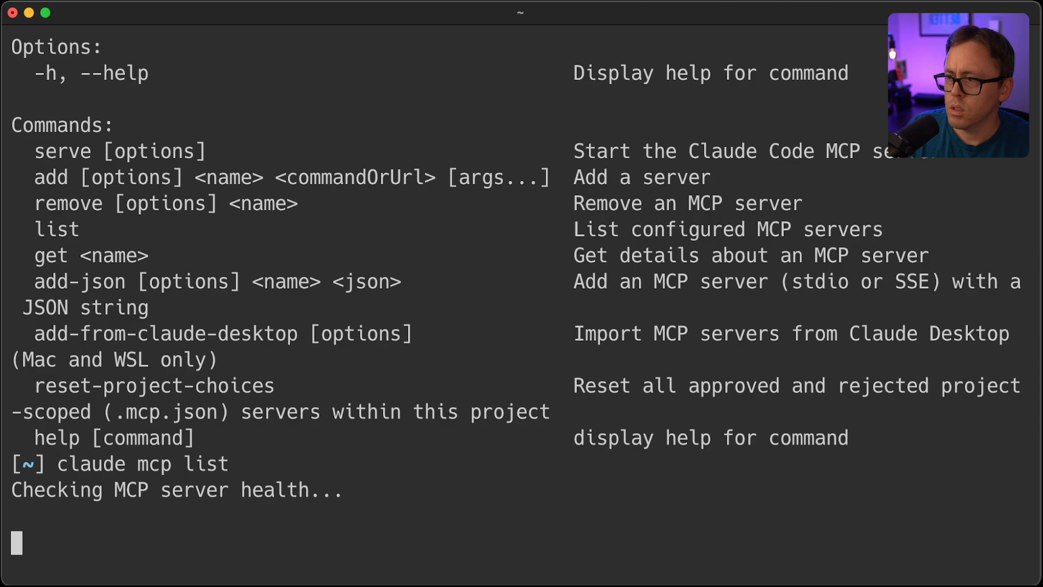
- Look up the trello server's details with claude mcp get, then start typing mkdir -p
type("claude mcp get mcp-server-trello")
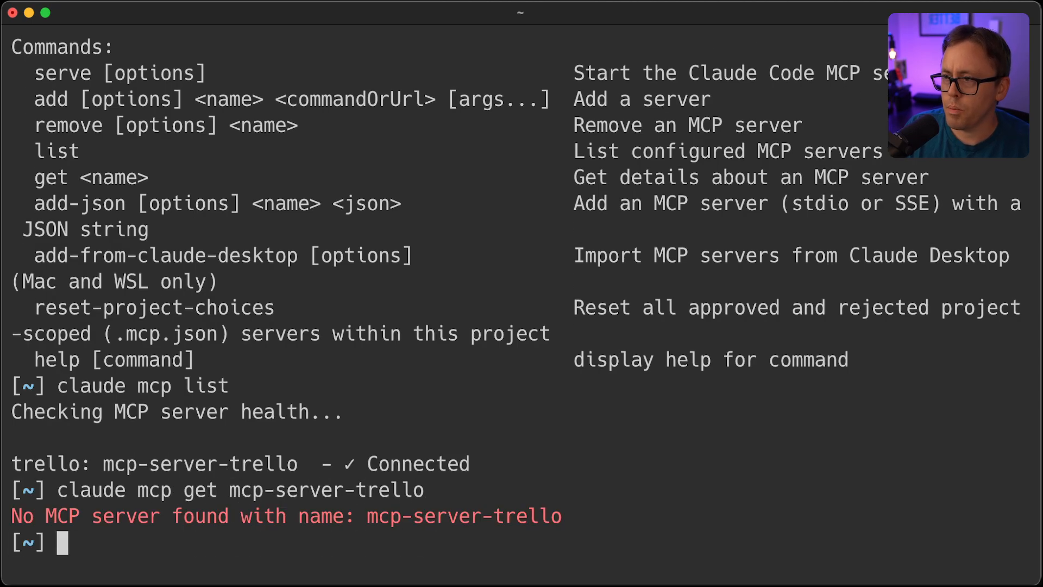
type("claude mcp get mcp-server-trello")
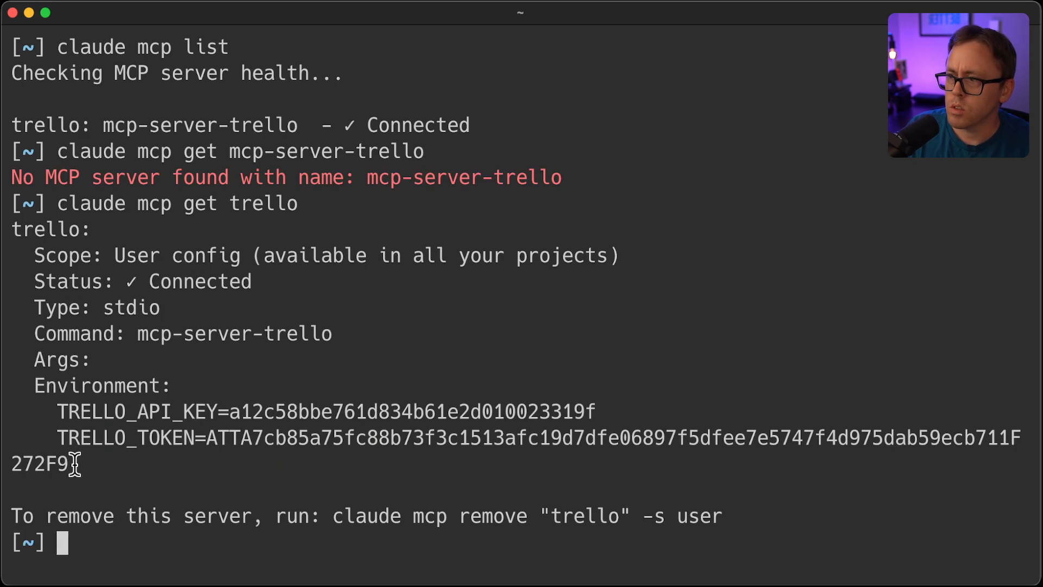
mouse_move(156, 306)
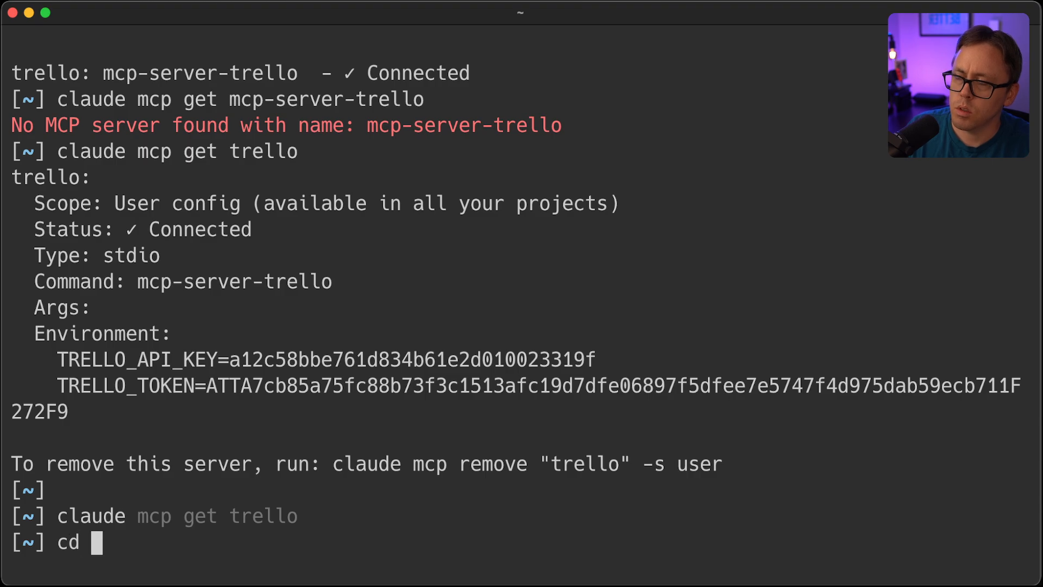
type("mkdir -p")
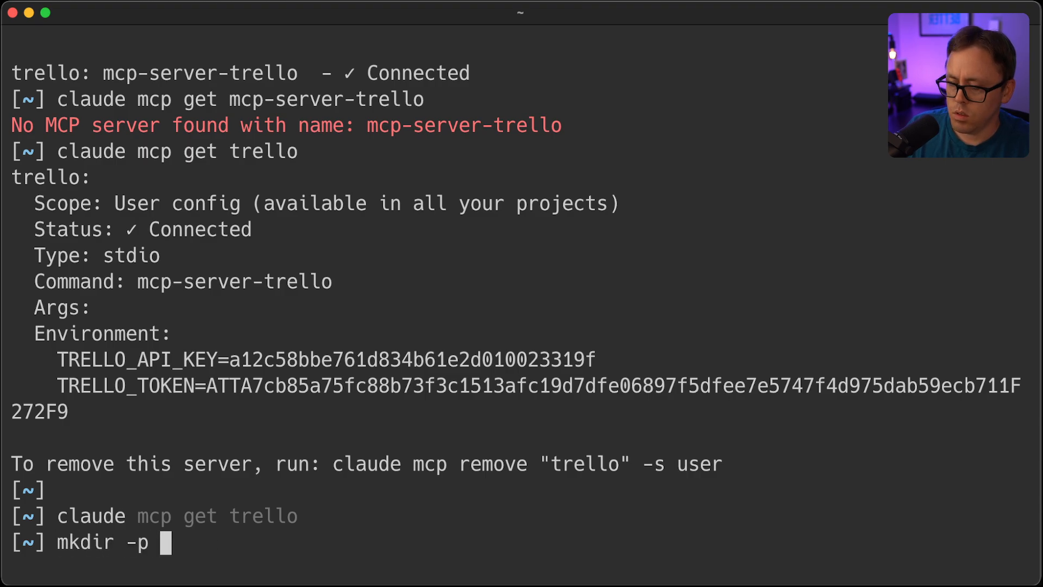
- Create the test-trello folder, cd into it, and launch Claude Code there
type("test-trello")
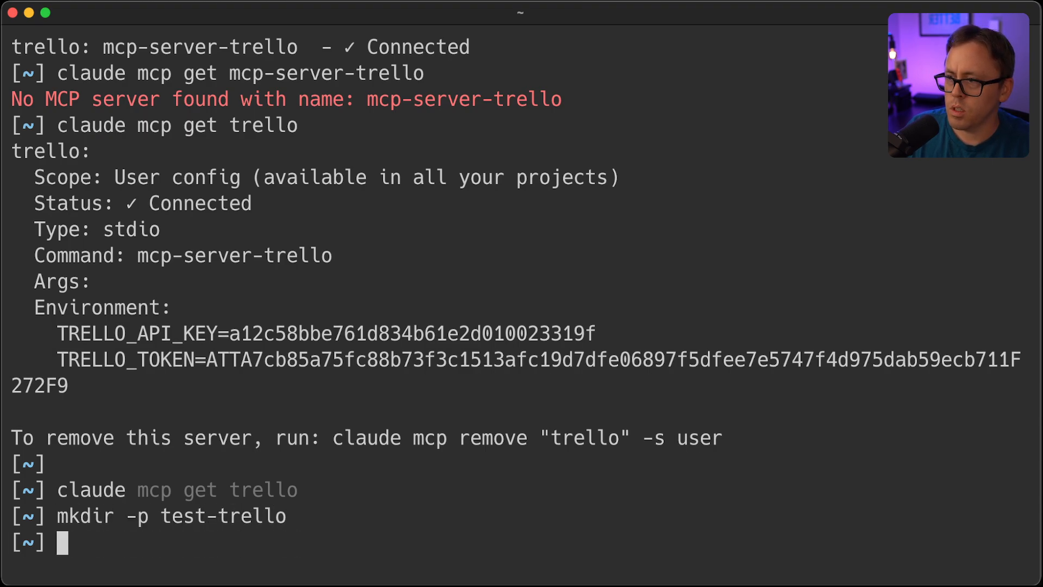
type("cd test-trello/")
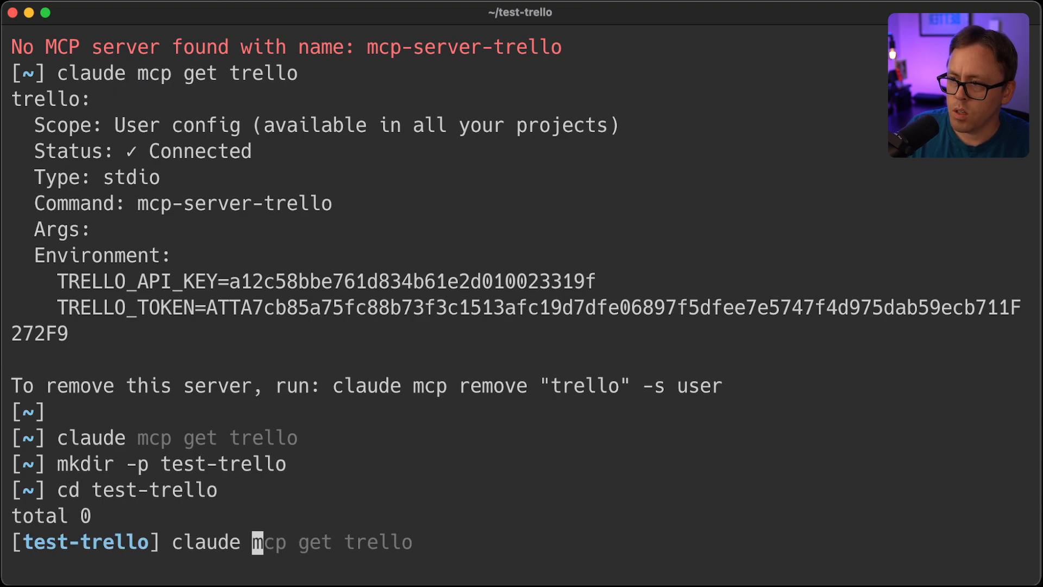
key("enter")
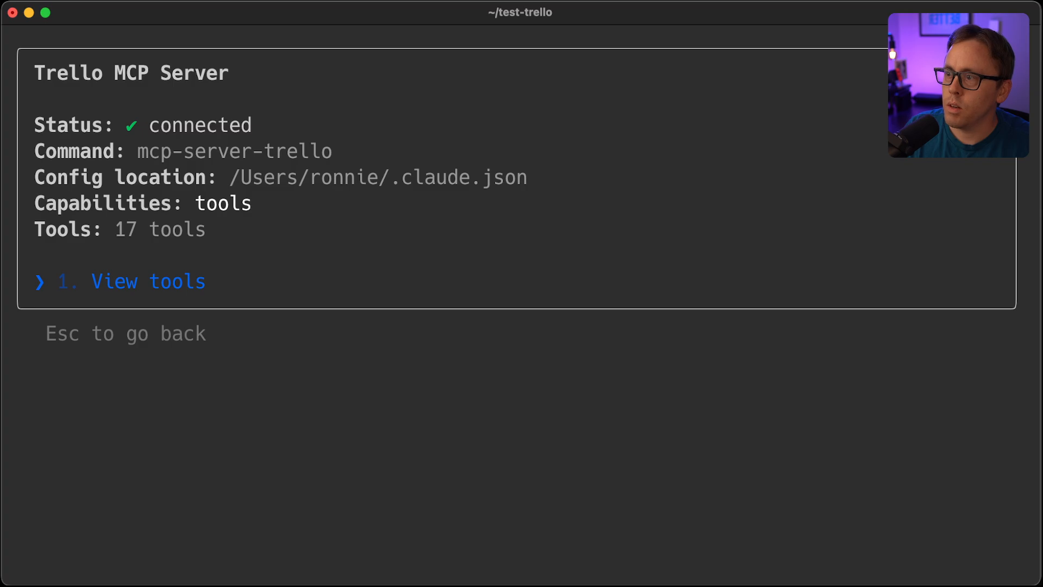
- Scroll through the Trello server's 17 tools in the MCP panel, then close the panel
left_click(147, 280)
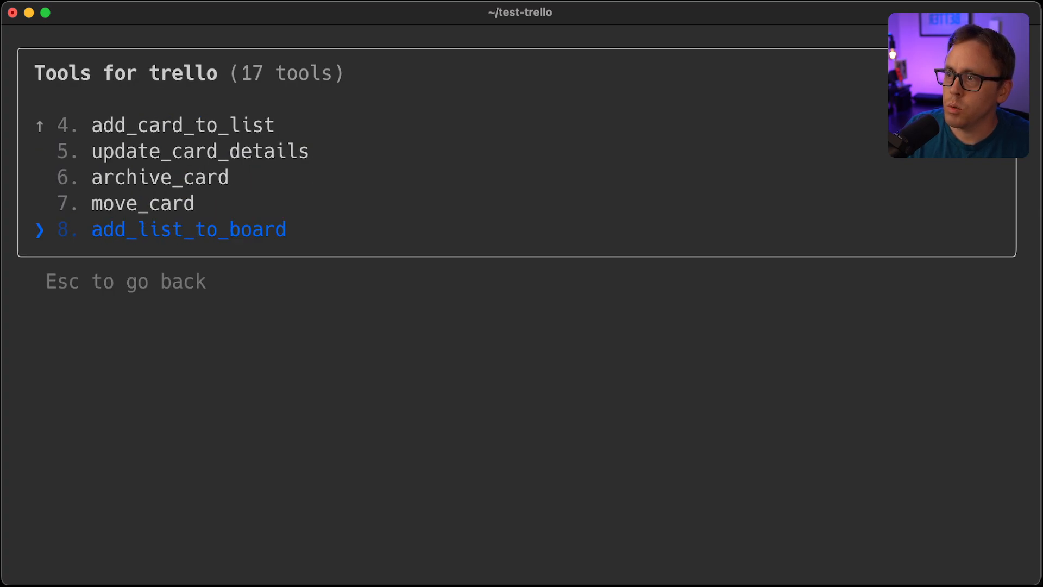
scroll("down", 3)
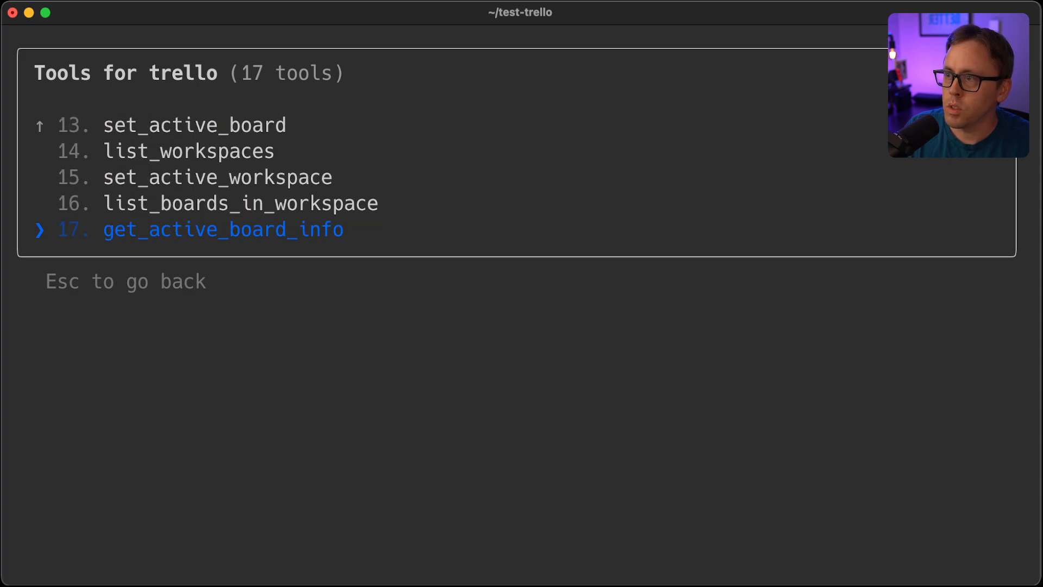
key("Escape")
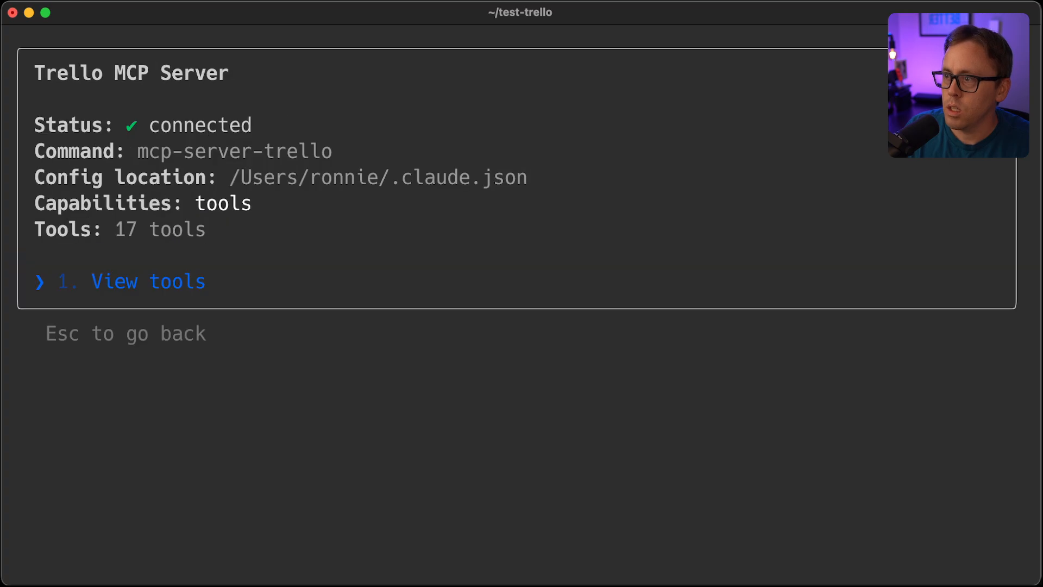
key("Escape")
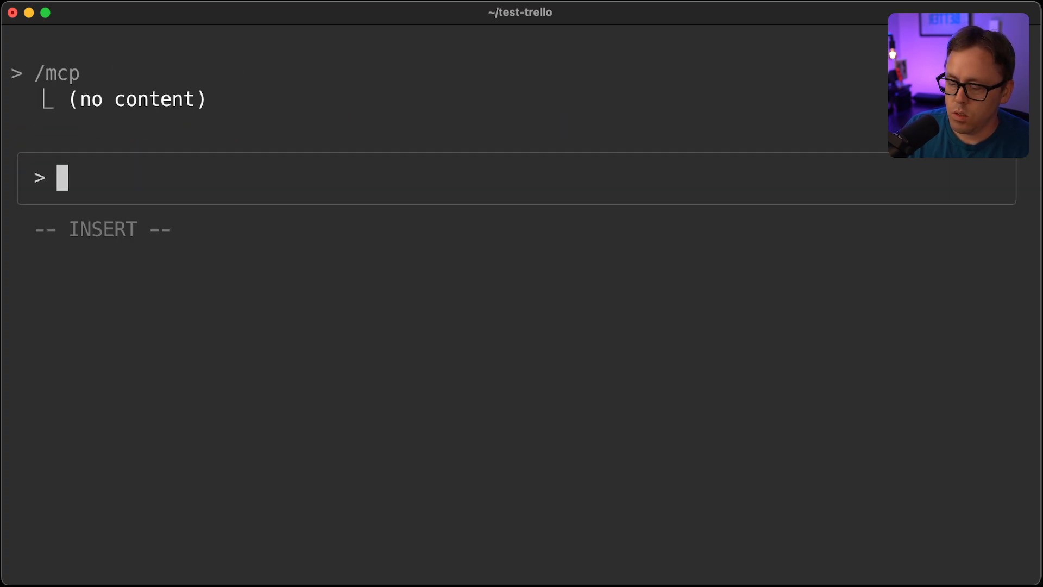
- Ask Claude 'list my boards.' and approve the list_boards tool call
type("list my boards.")
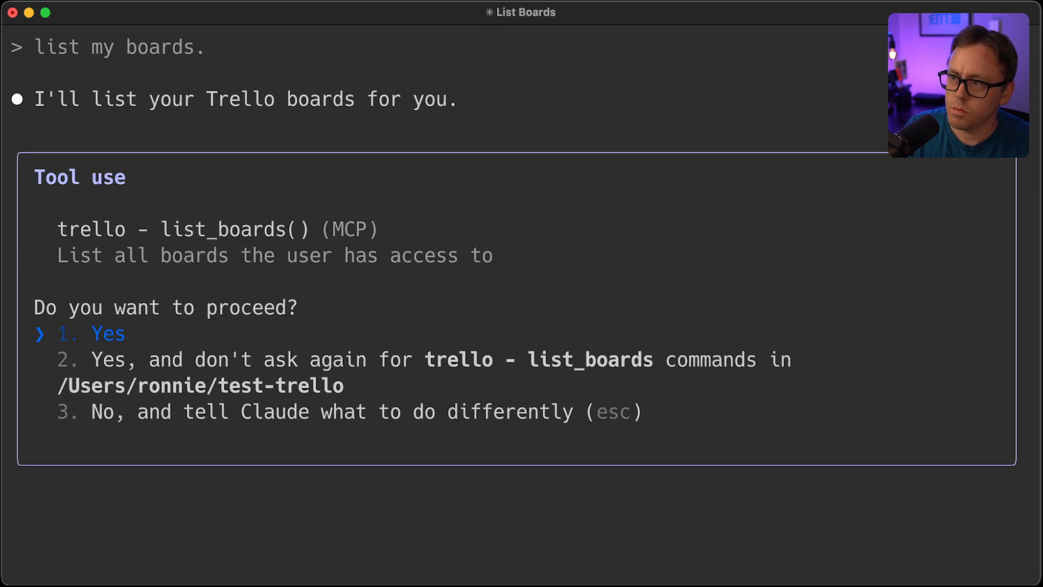
key("Down")
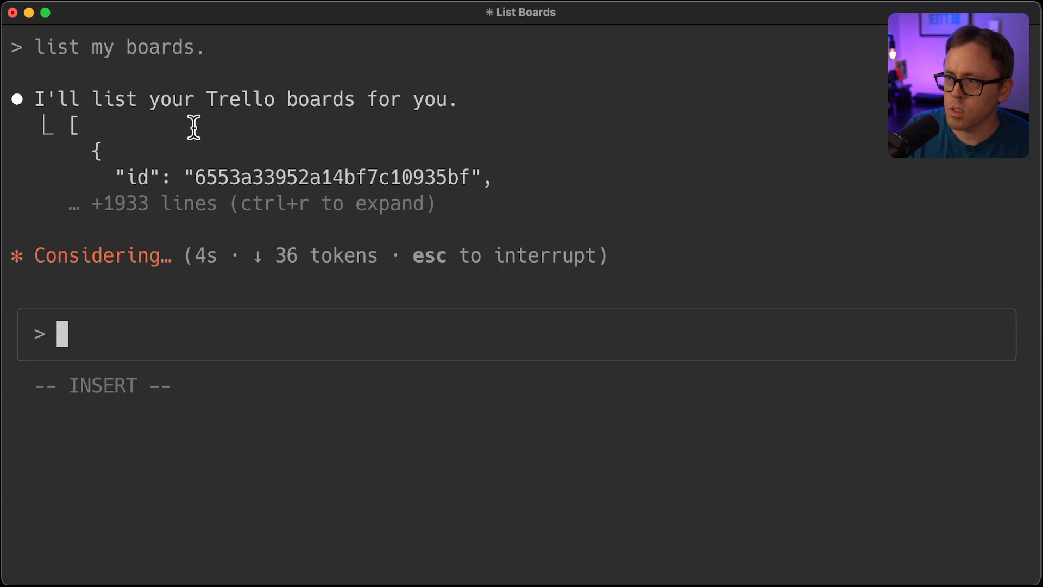
mouse_move(158, 163)
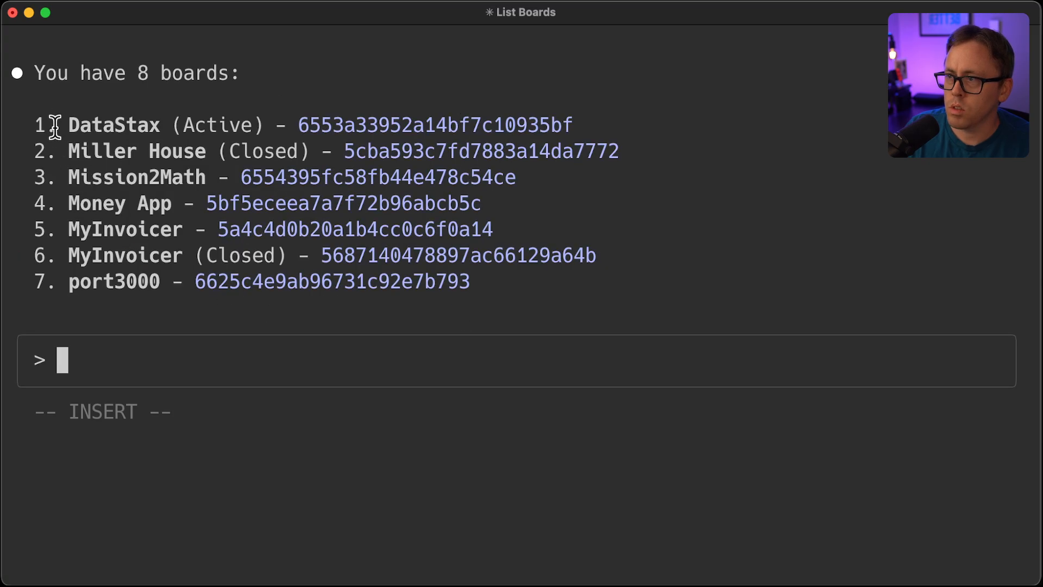
mouse_move(301, 397)
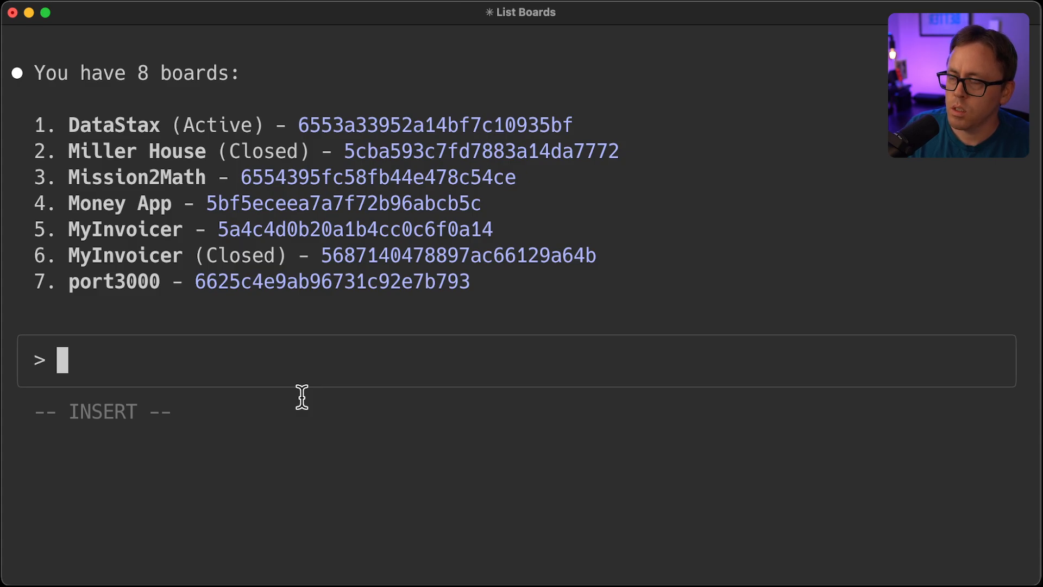
- Ask Claude to list the active columns or lists within the MyInvoicer board
type("List")
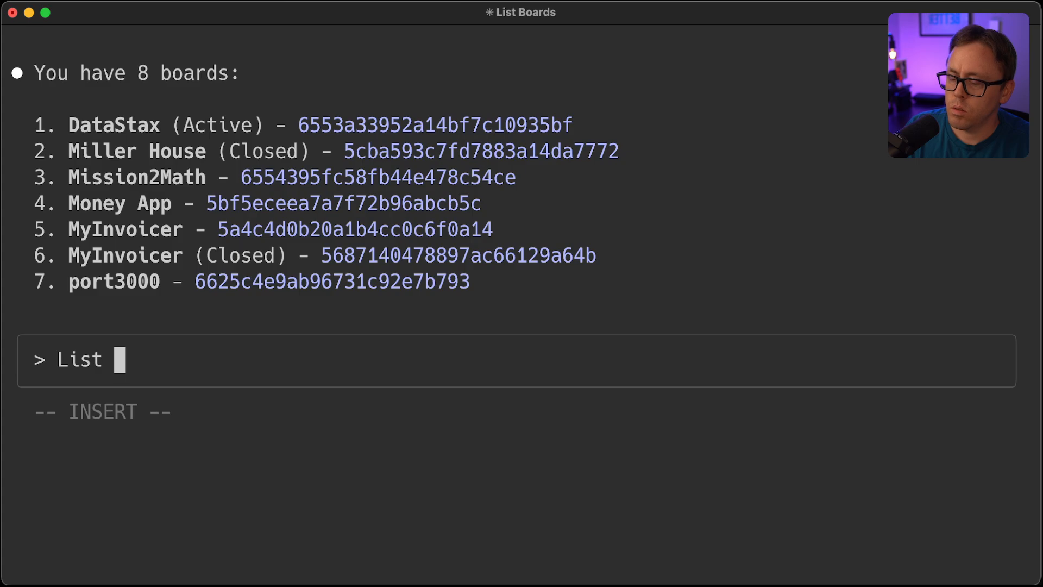
type("my")
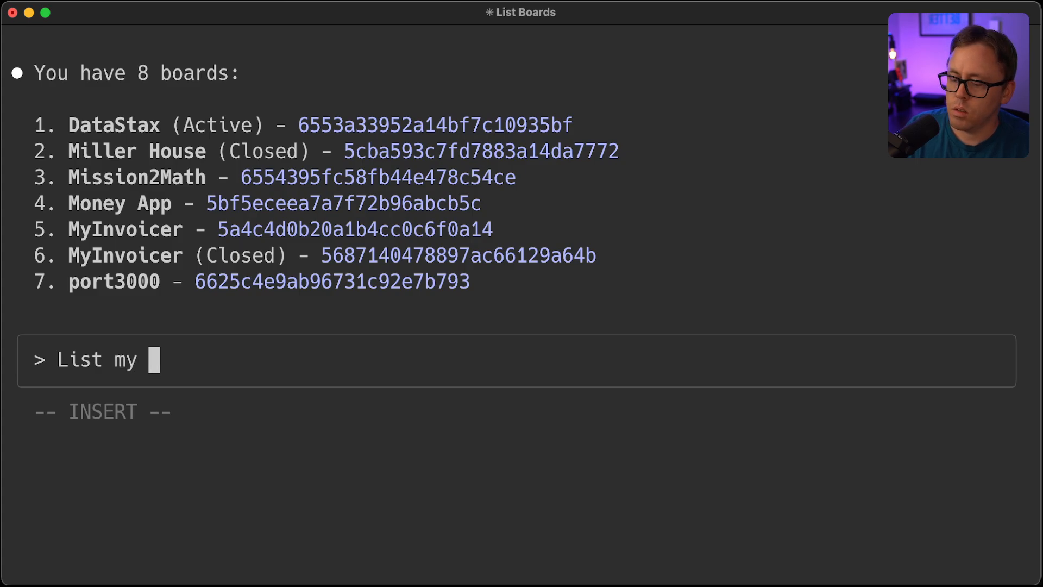
type("active")
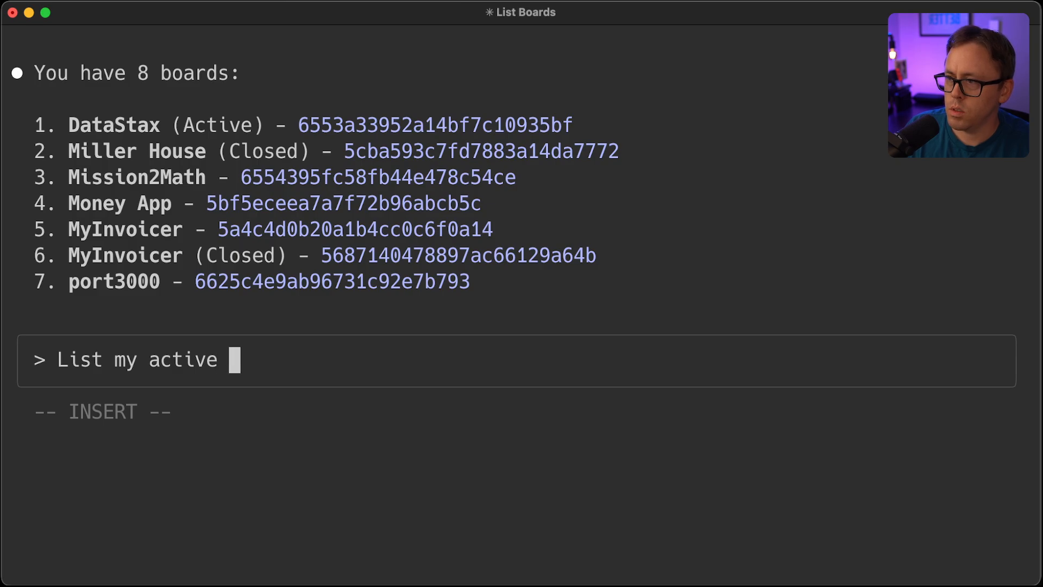
type("columns or")
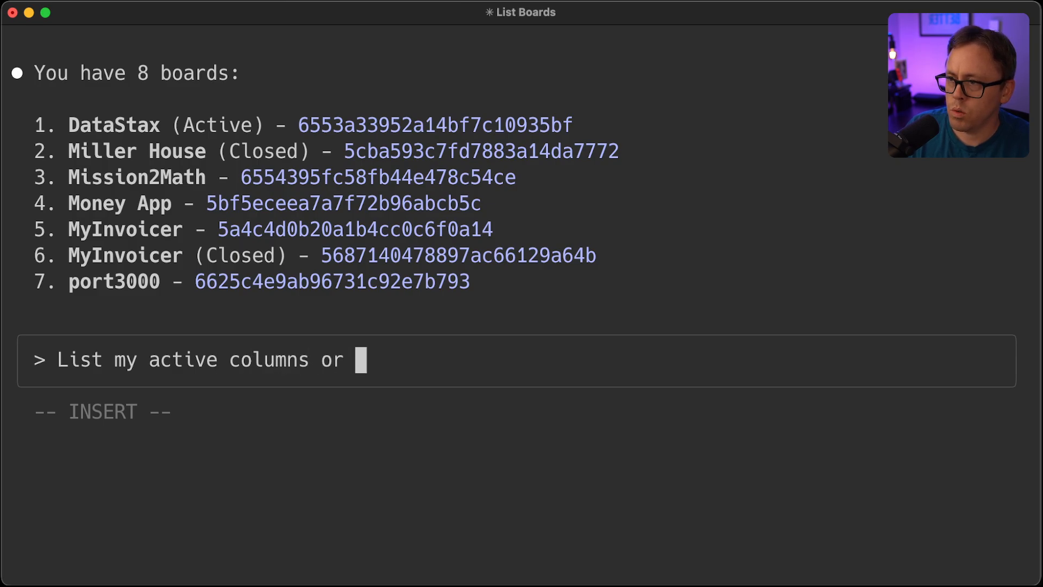
type("lists within th")
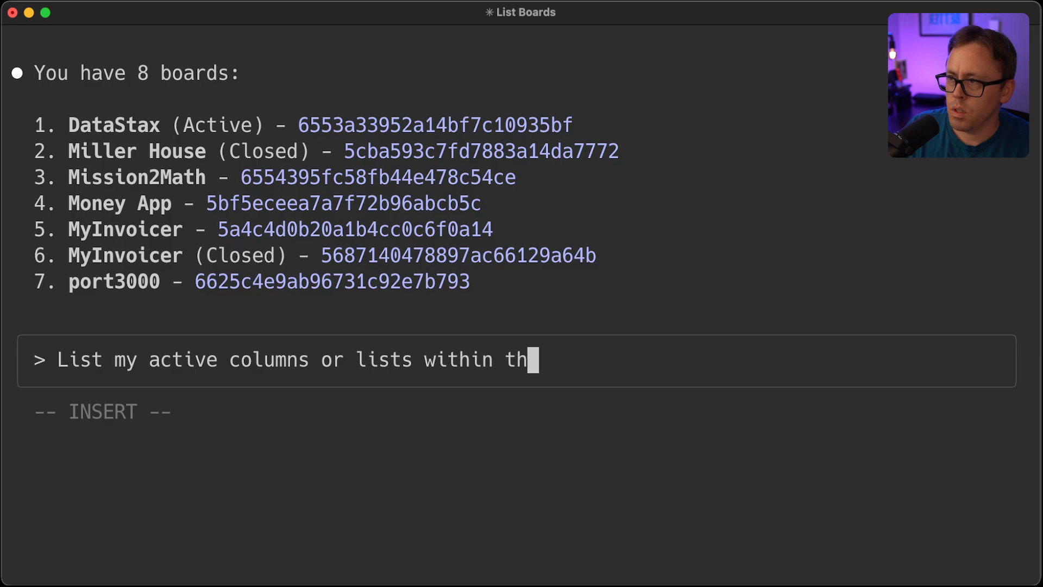
type("e MyInvoicer board")
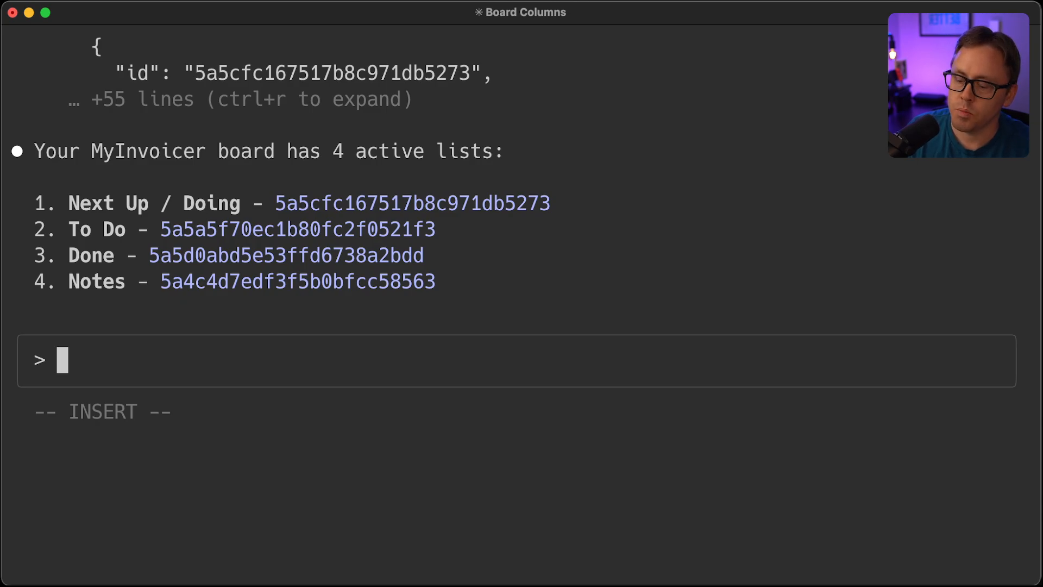
type("Show the firt item in the list on")
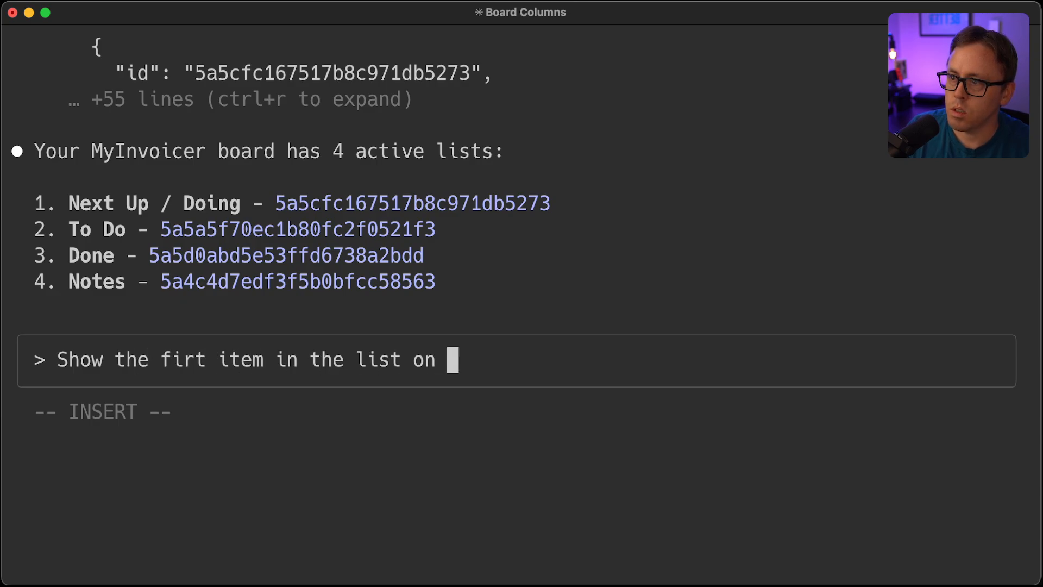
- Send the request for the first item in the Next Up list
key("Return")
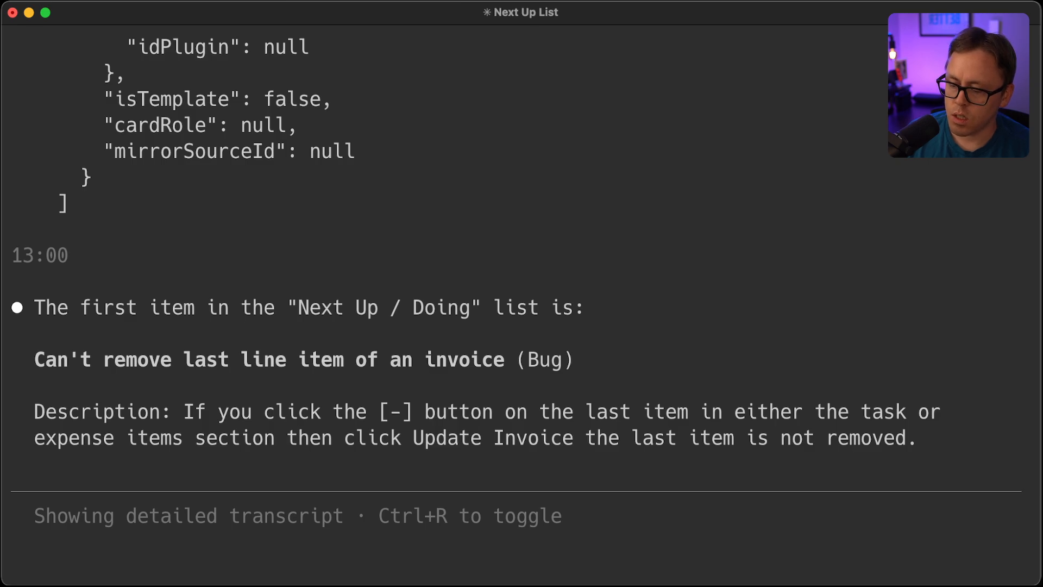
mouse_move(175, 515)
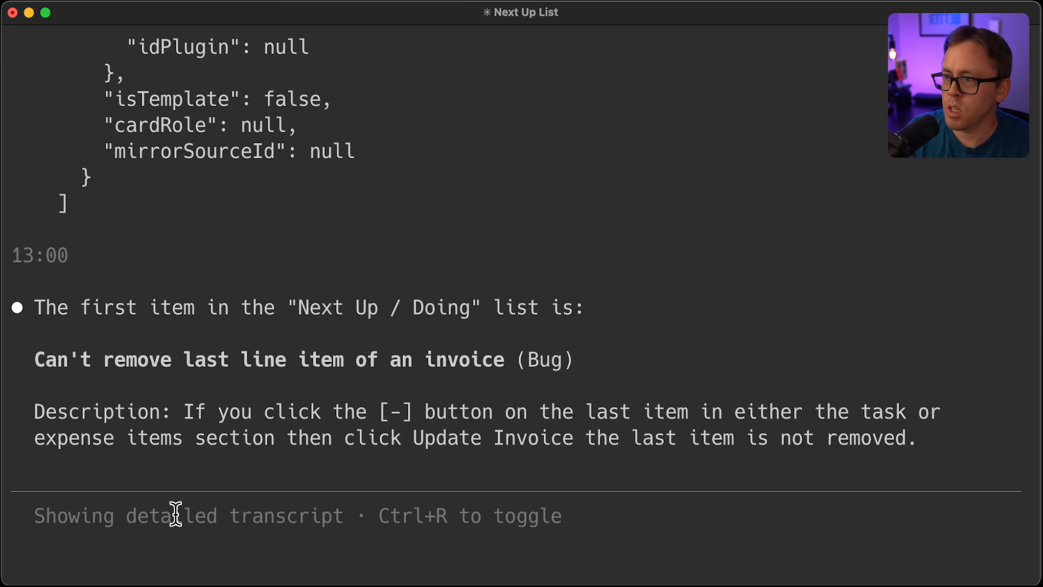
mouse_move(45, 411)
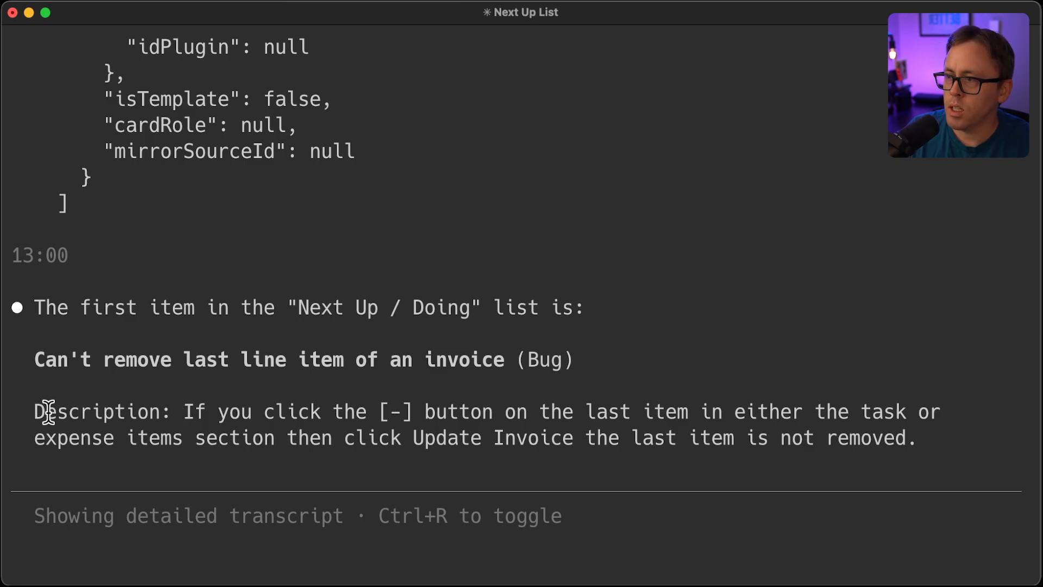
mouse_move(938, 441)
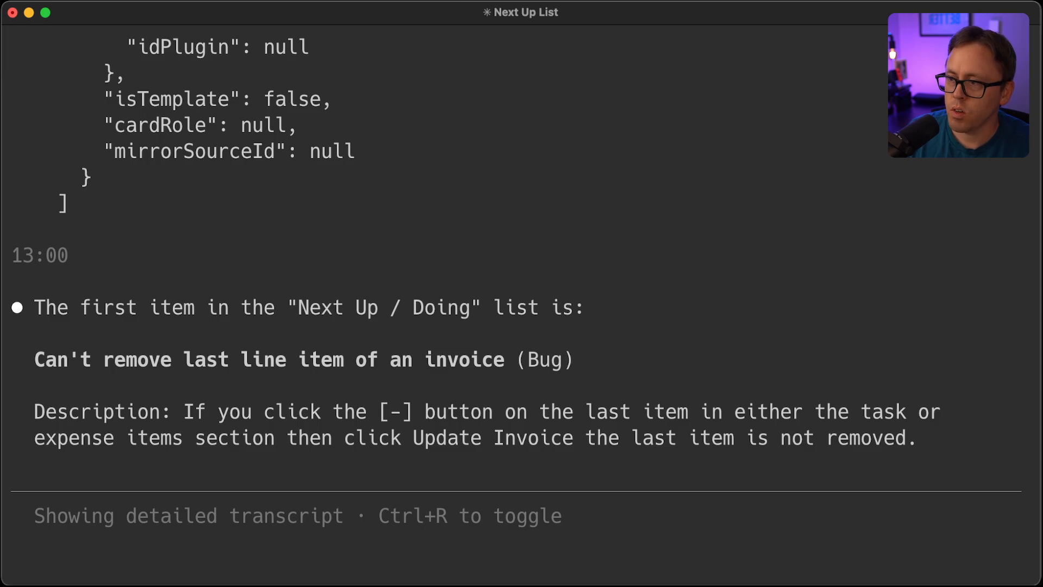
type("Using this information, f")
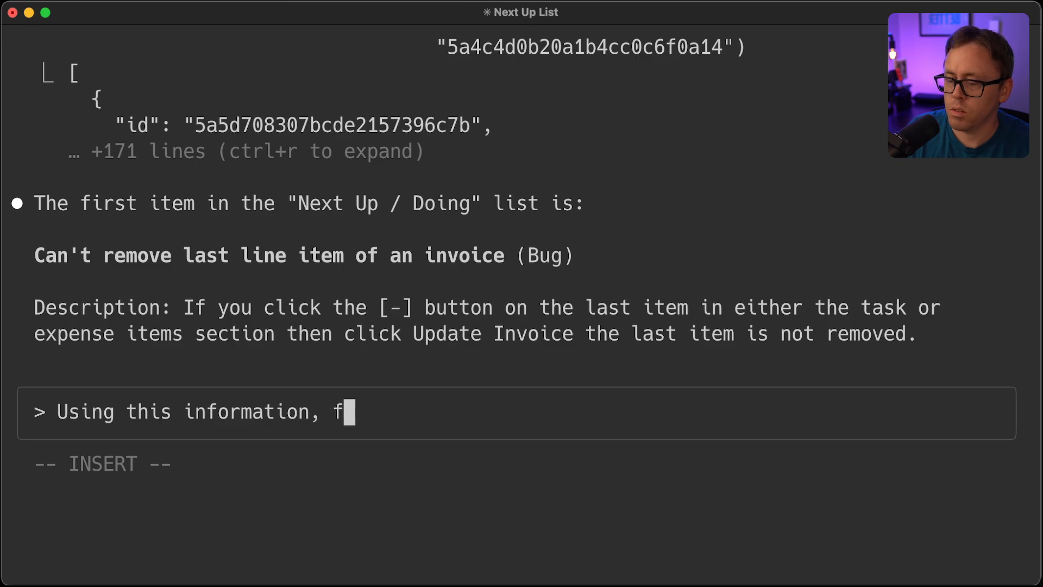
type("ix this bug.")
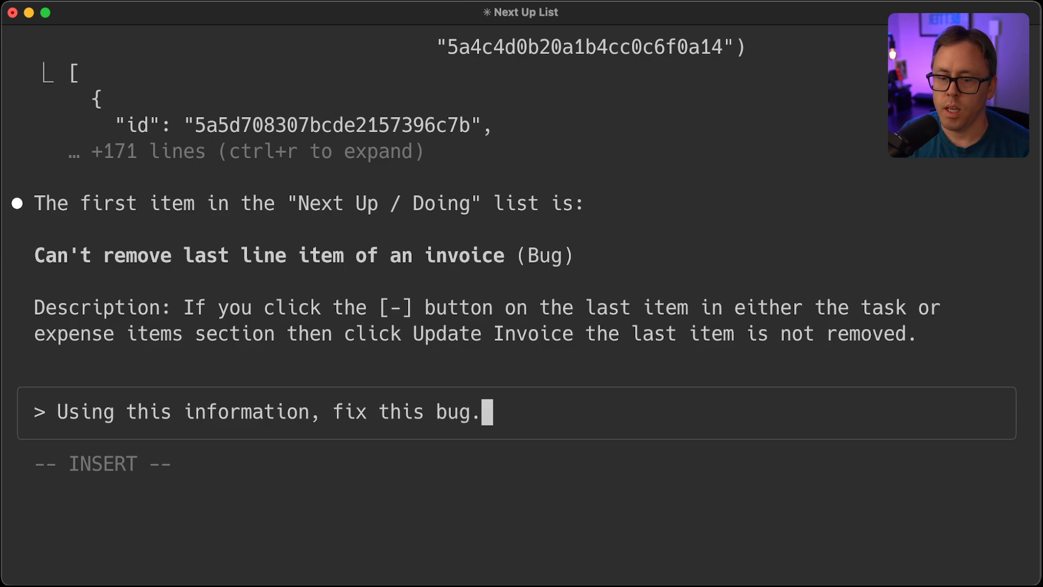
key("BackSpace")
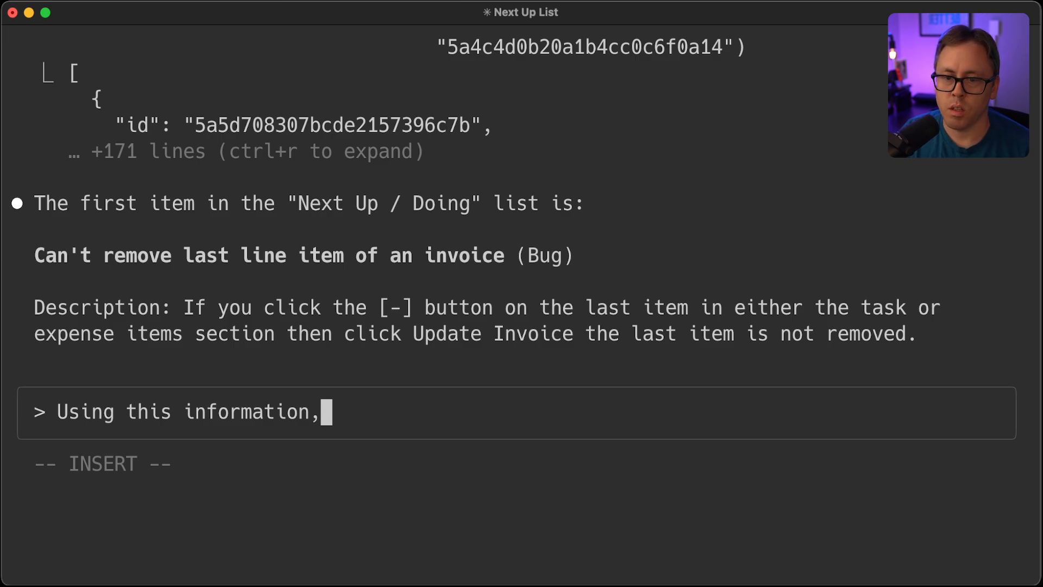
key("Ctrl+u")
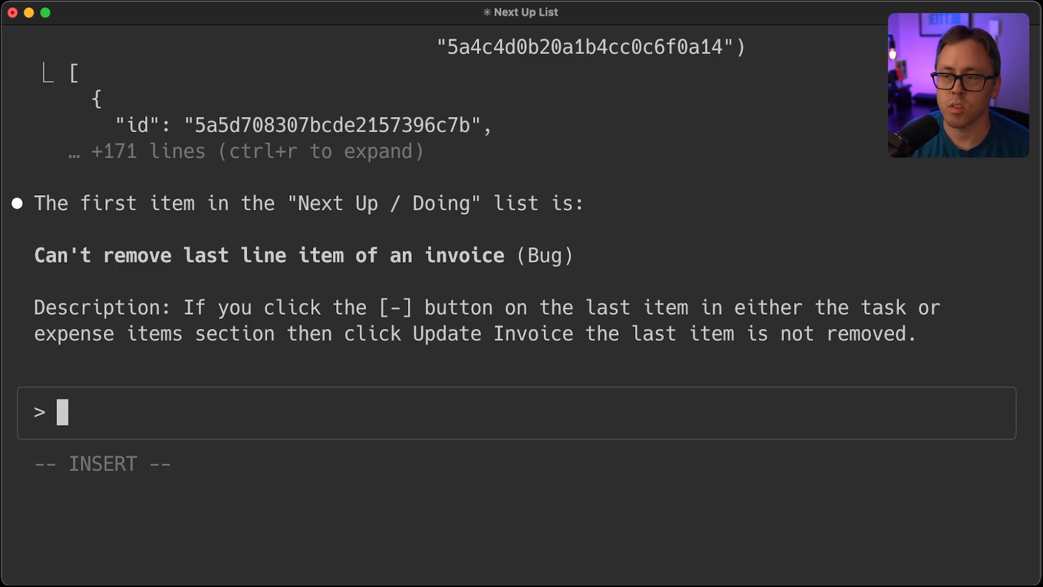
type("/cmp")
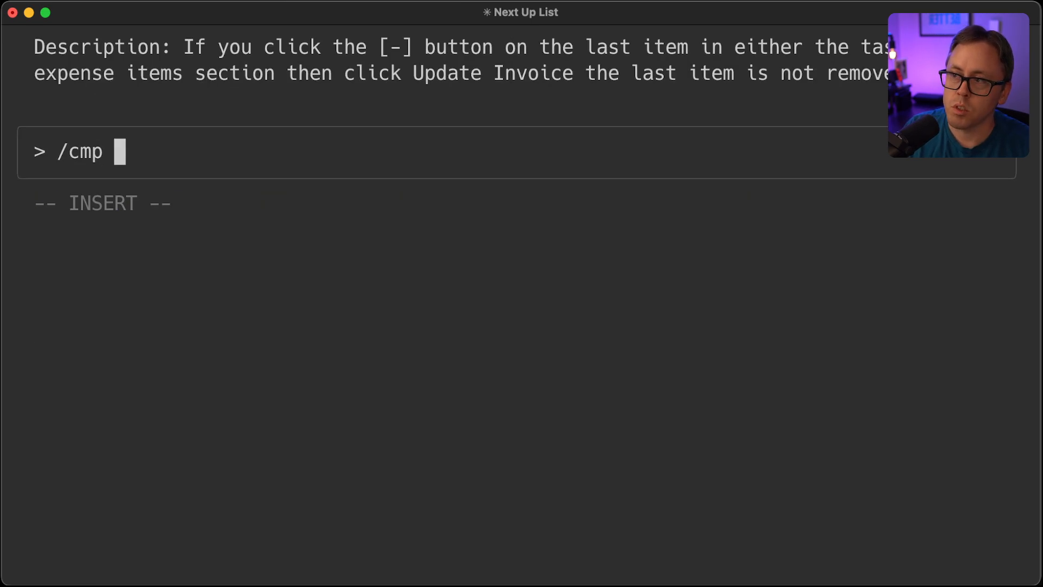
- Run /mcp, page through the trello server's tools, and return to the servers overview
type("/mcp")
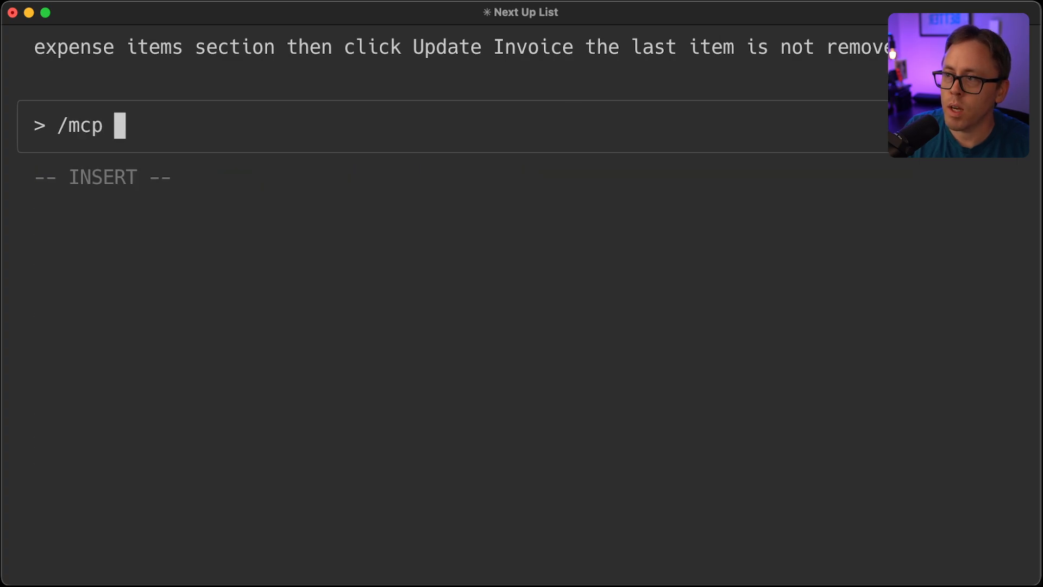
key("Enter")
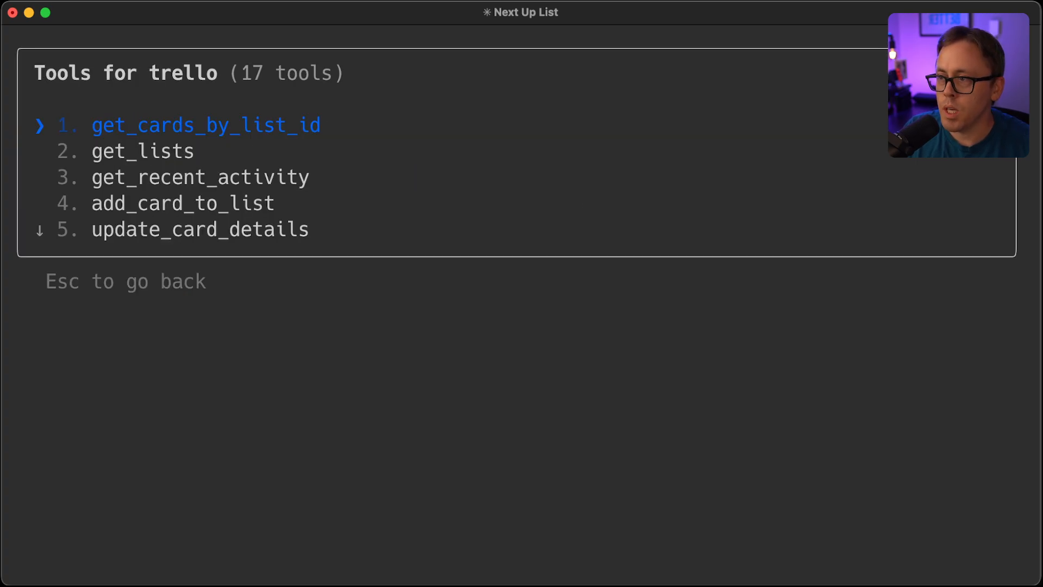
key("Down")
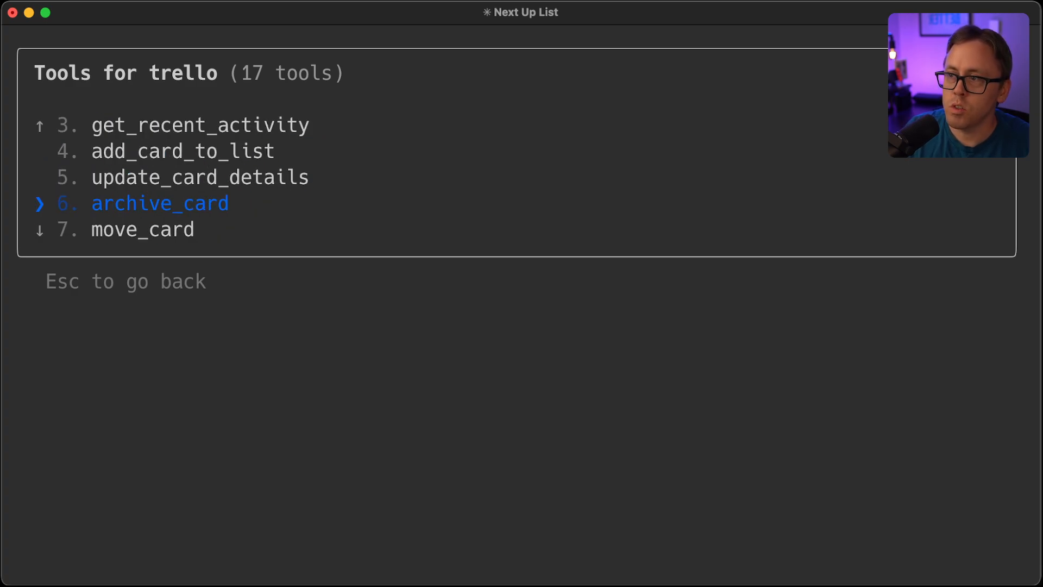
key("down")
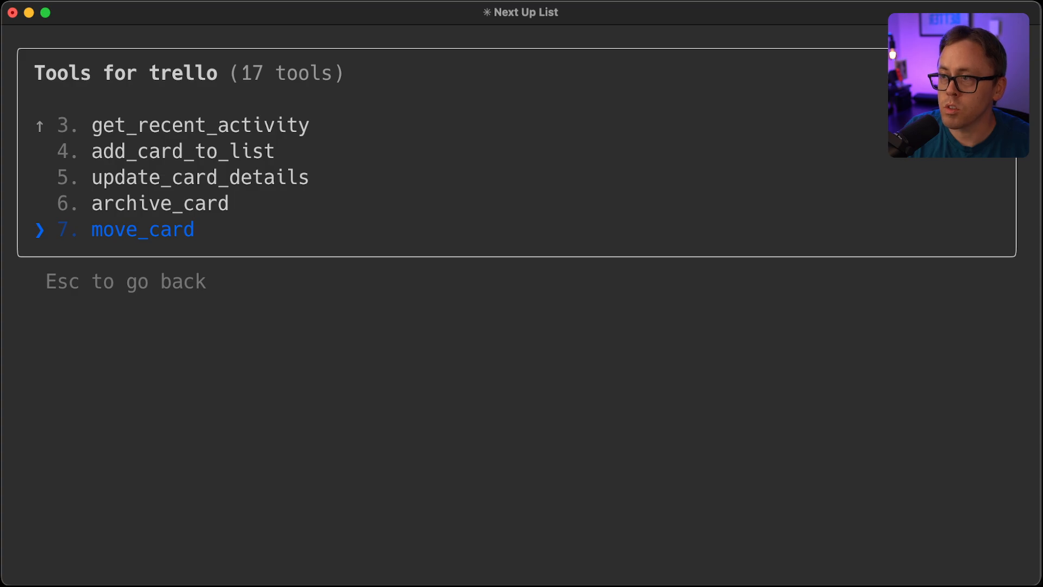
scroll("down", 3)
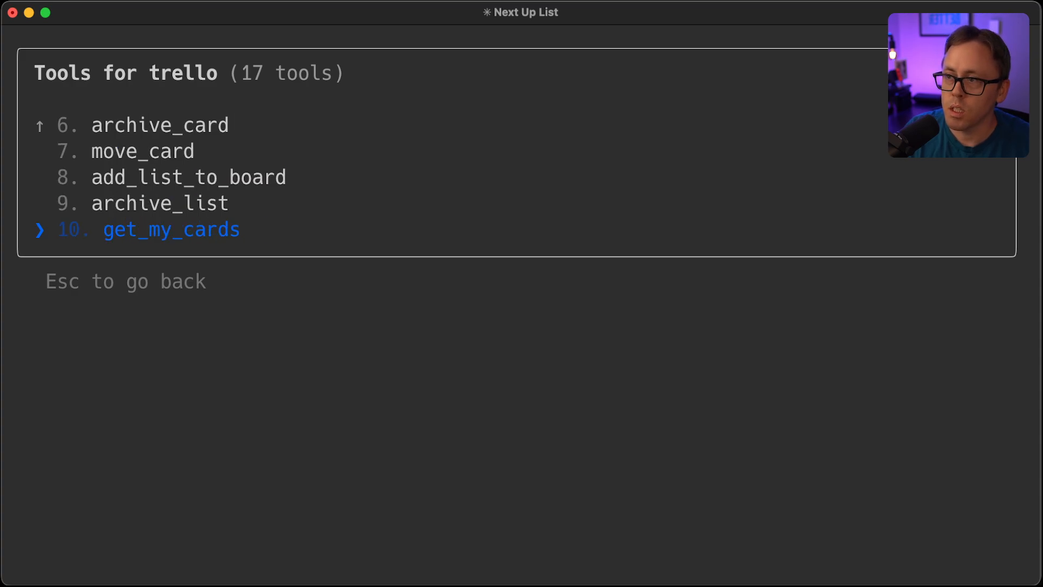
scroll("down", 3)
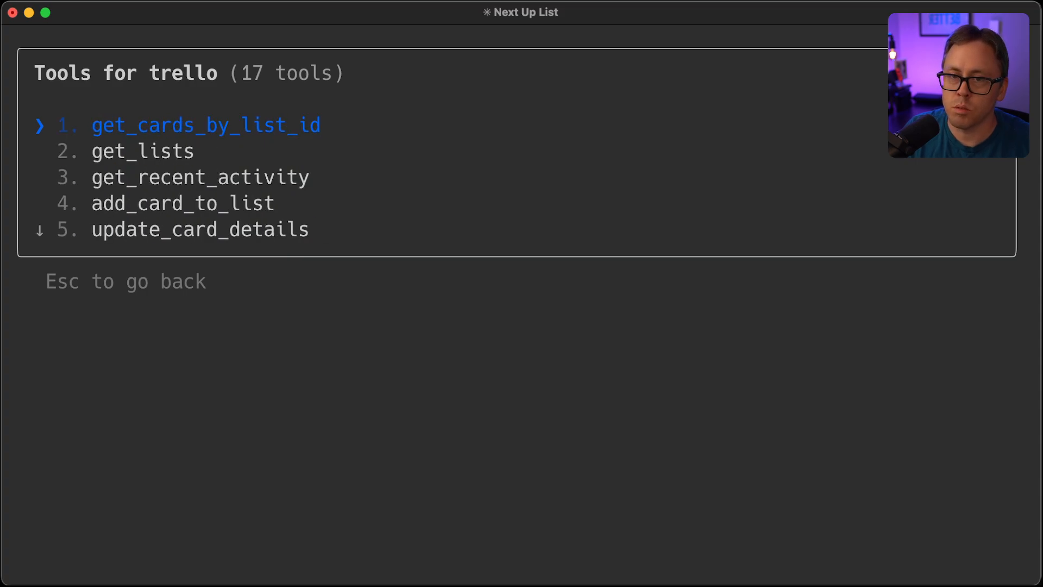
key("Escape")
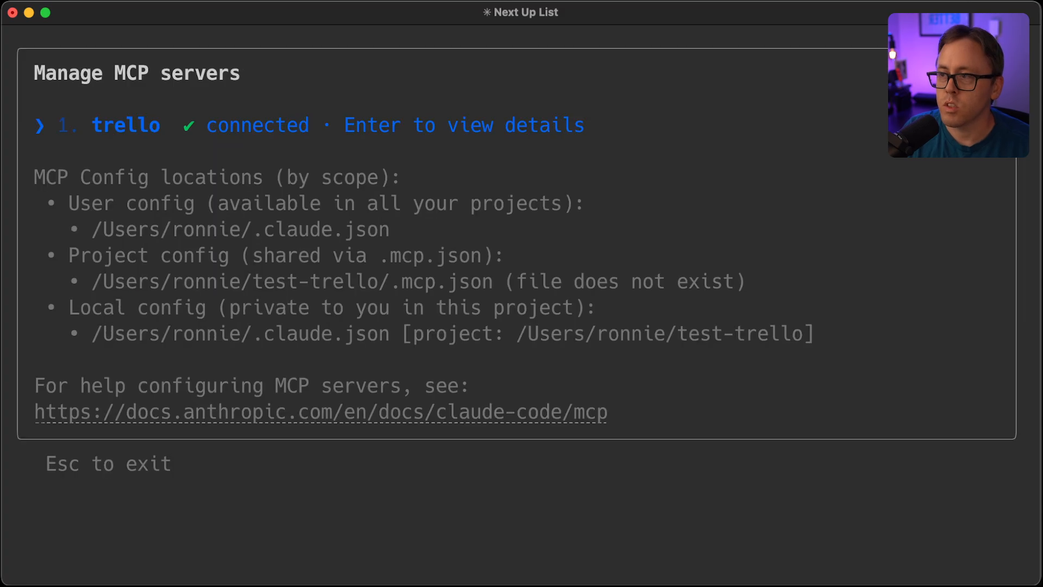